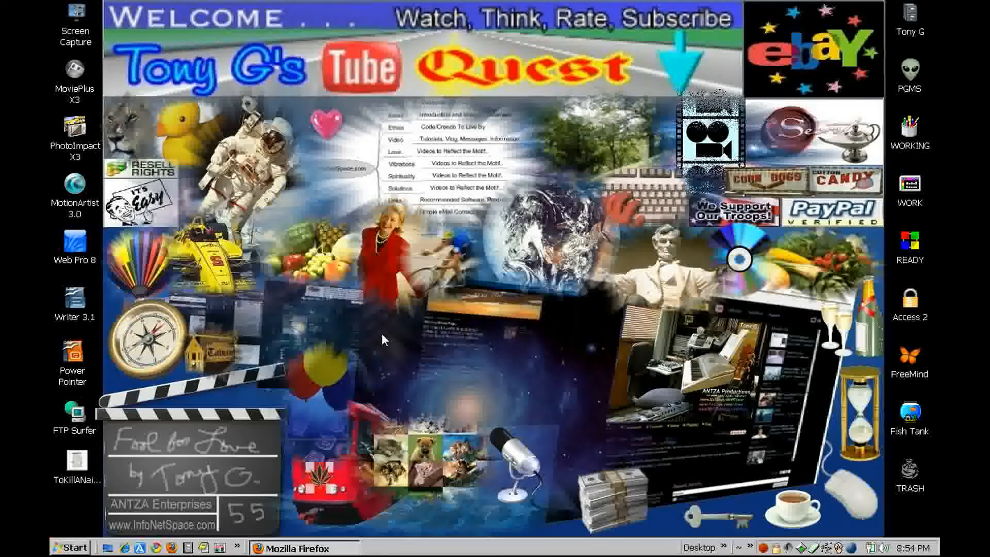
{"action": "mouse_move", "coordinate": [383, 346]}
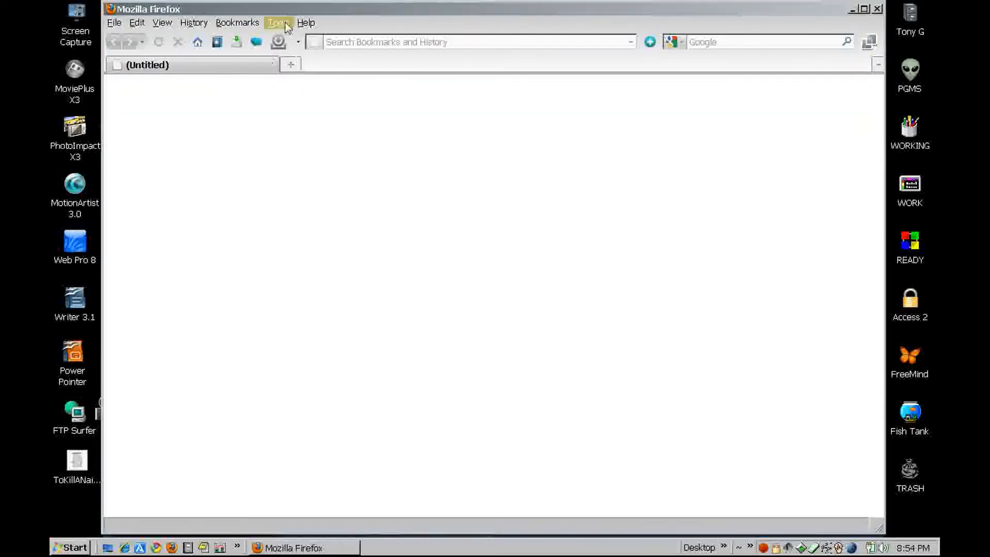
- Open the Add-ons manager from the Tools menu and show recommended add-ons
{"action": "left_click", "coordinate": [278, 22]}
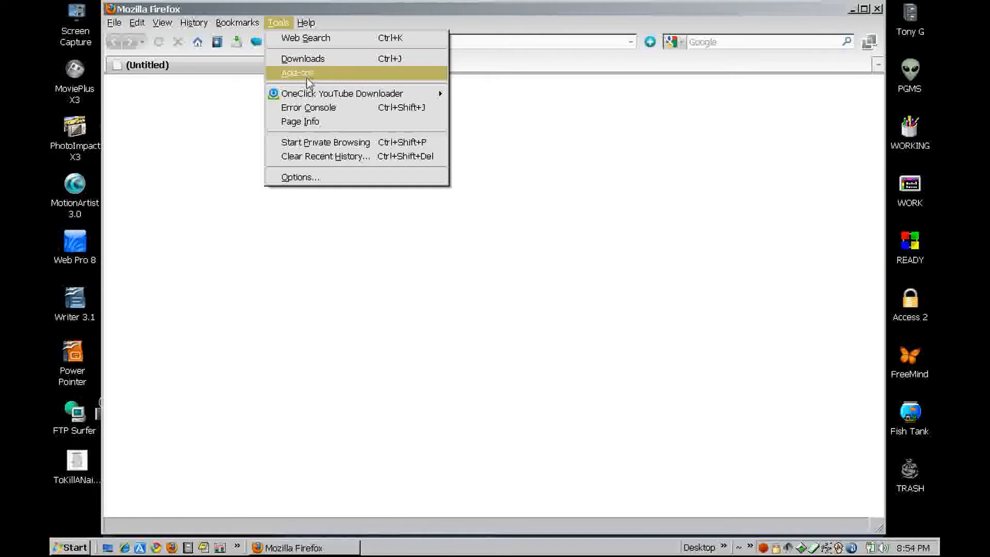
{"action": "left_click", "coordinate": [297, 73]}
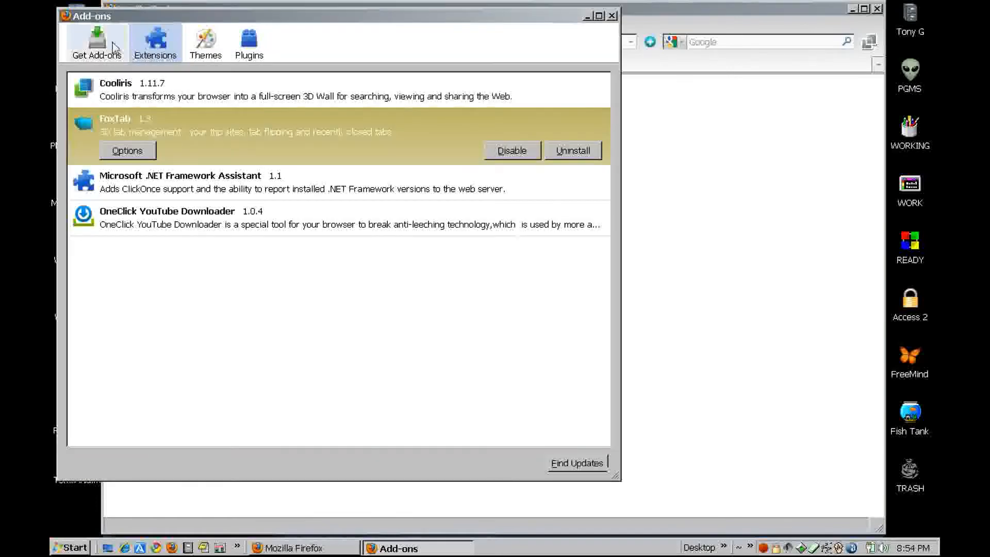
{"action": "left_click", "coordinate": [96, 42]}
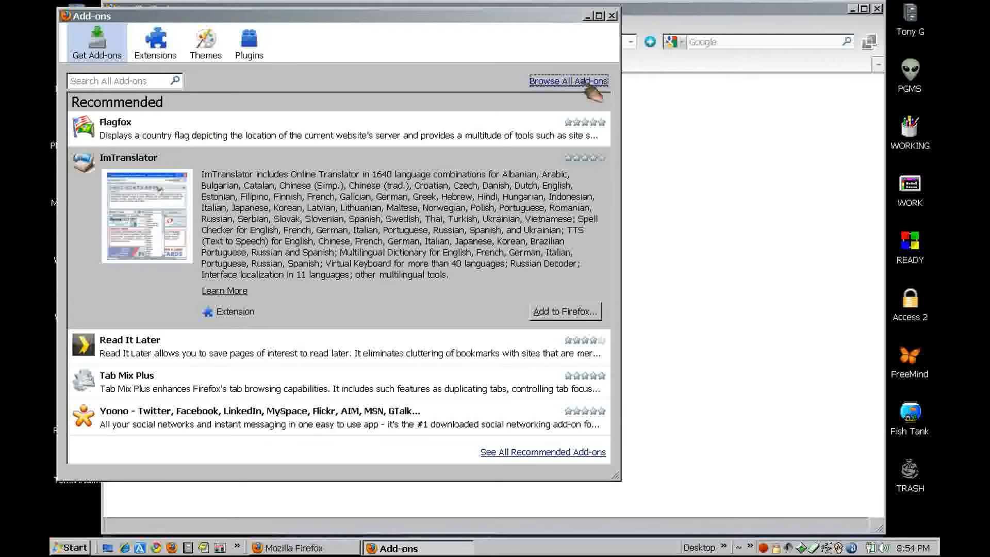
- Browse the Tabs category on Mozilla's add-ons site, view FoxTab, then close its page
{"action": "left_click", "coordinate": [567, 81]}
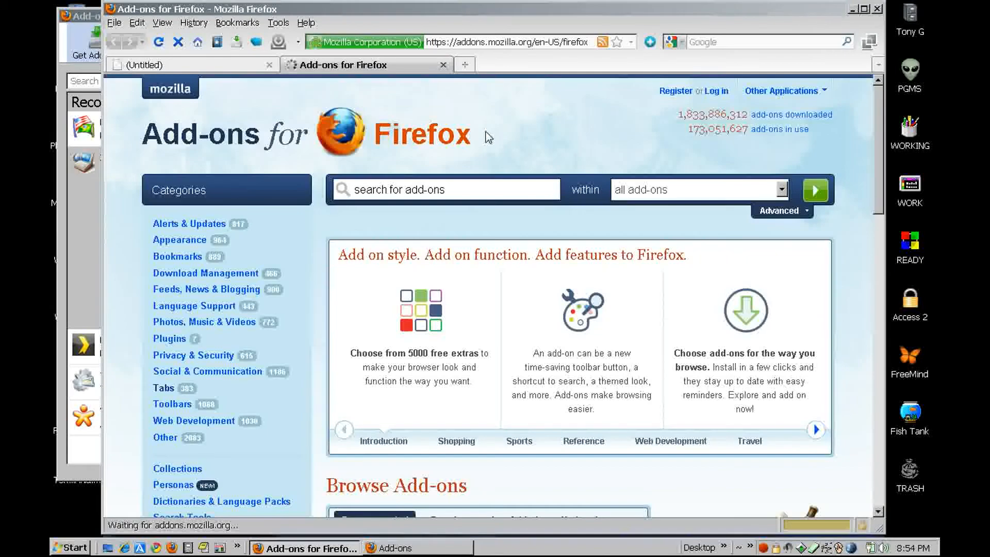
{"action": "mouse_move", "coordinate": [208, 371]}
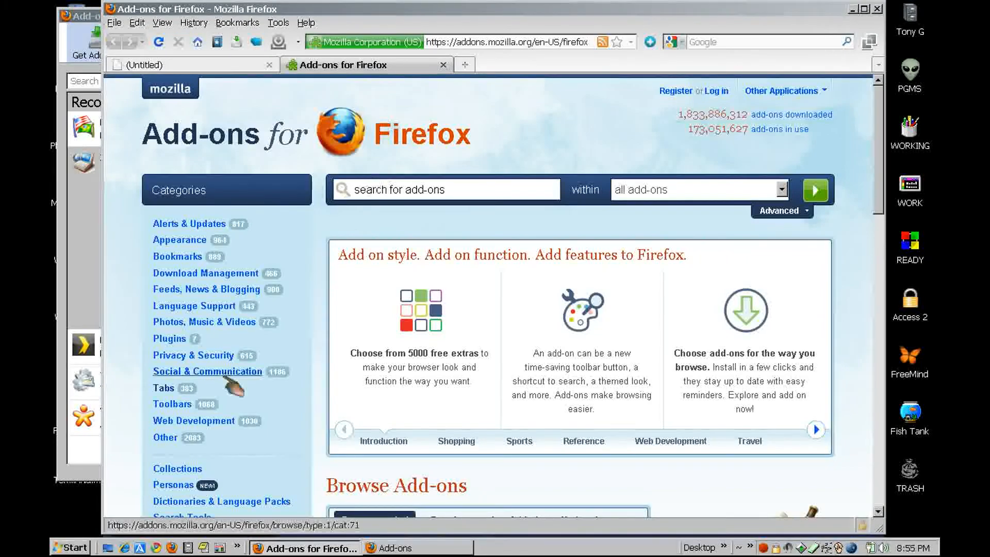
{"action": "left_click", "coordinate": [163, 388]}
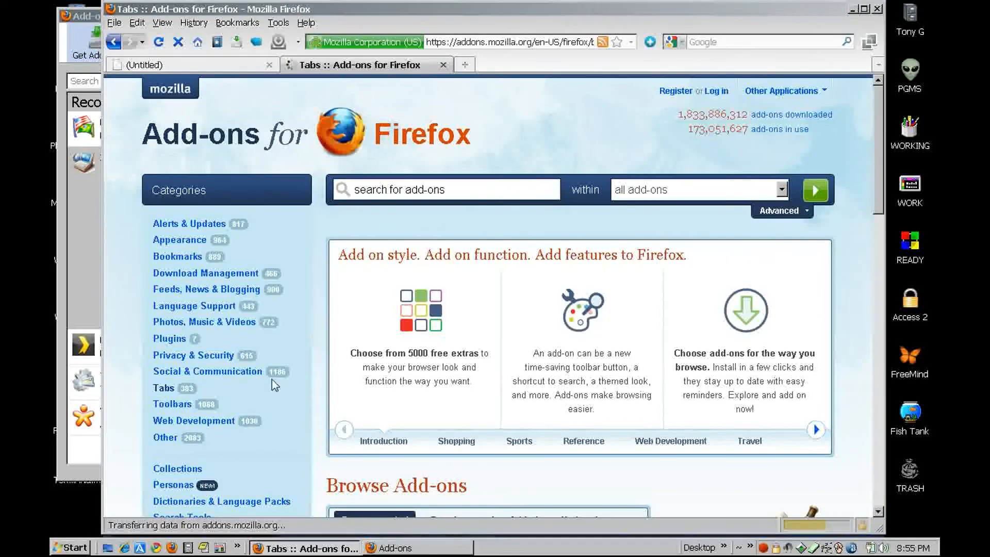
{"action": "left_click", "coordinate": [163, 387]}
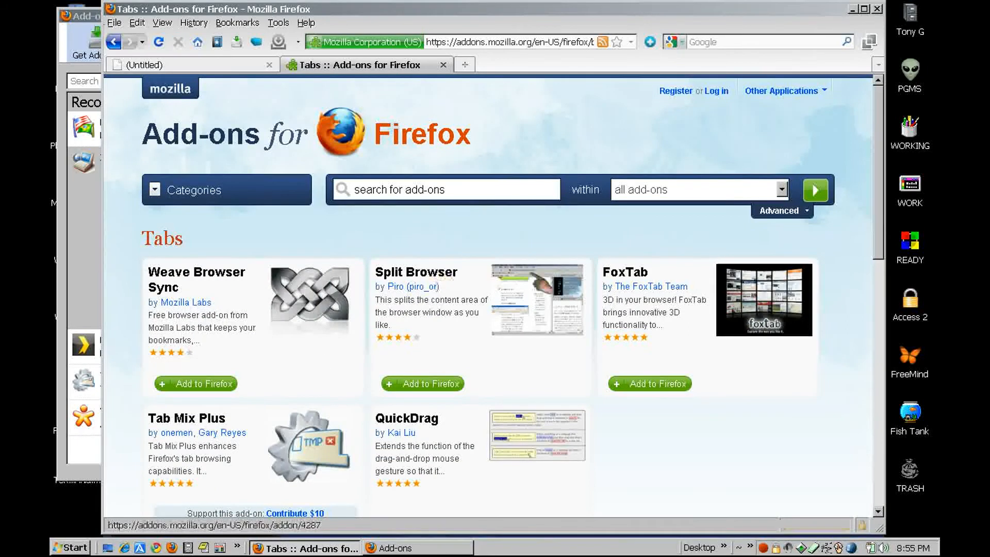
{"action": "left_click", "coordinate": [625, 272]}
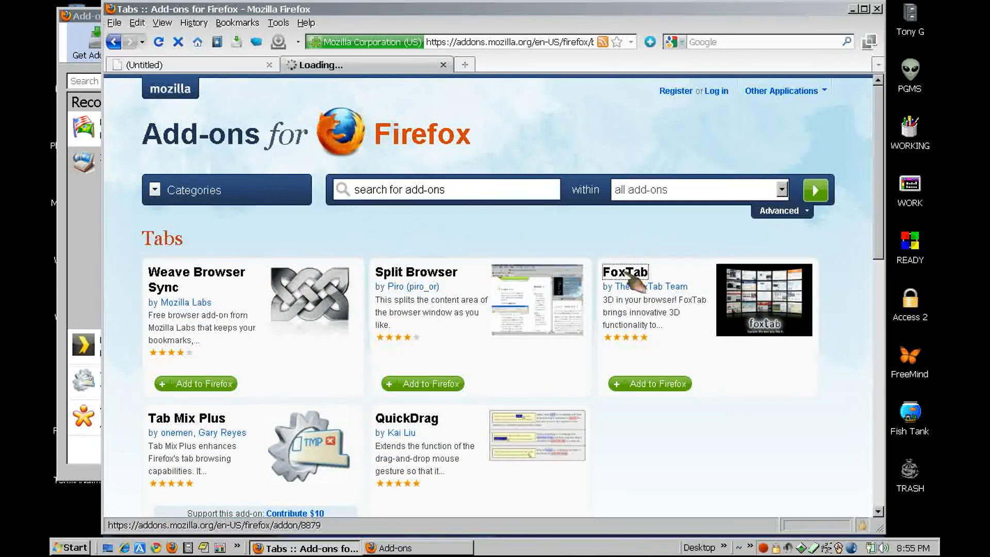
{"action": "left_click", "coordinate": [625, 272]}
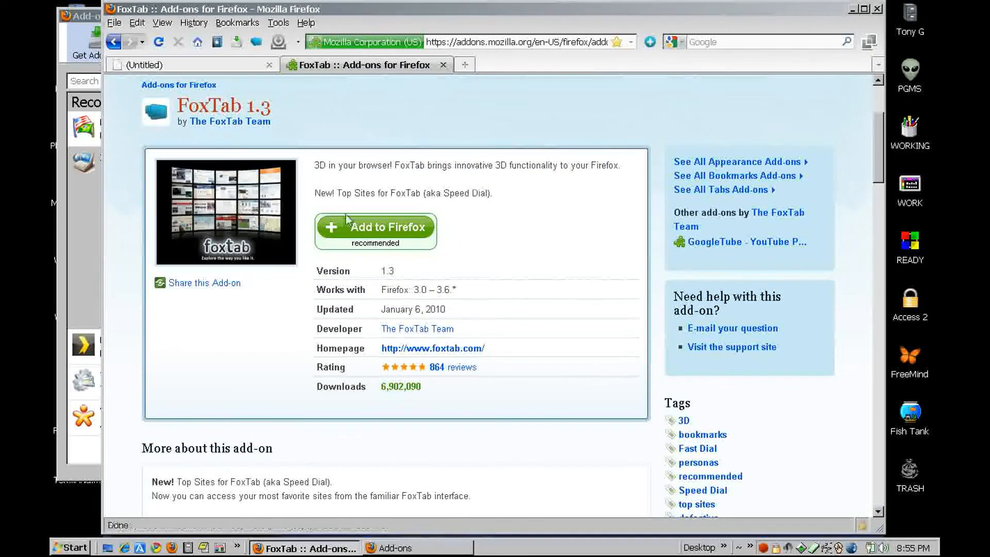
{"action": "mouse_move", "coordinate": [265, 211]}
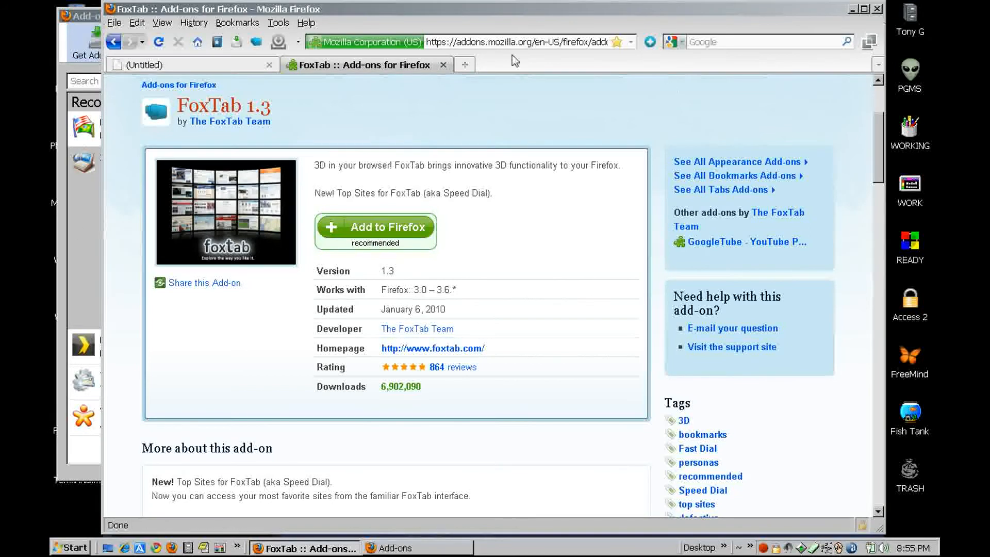
{"action": "left_click", "coordinate": [389, 547]}
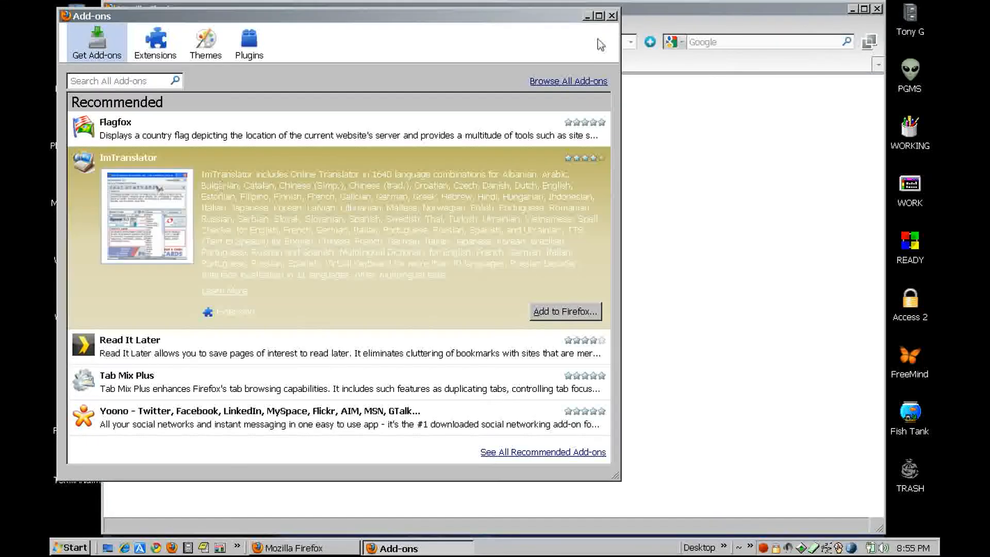
- Close the Add-ons manager window
{"action": "left_click", "coordinate": [610, 16]}
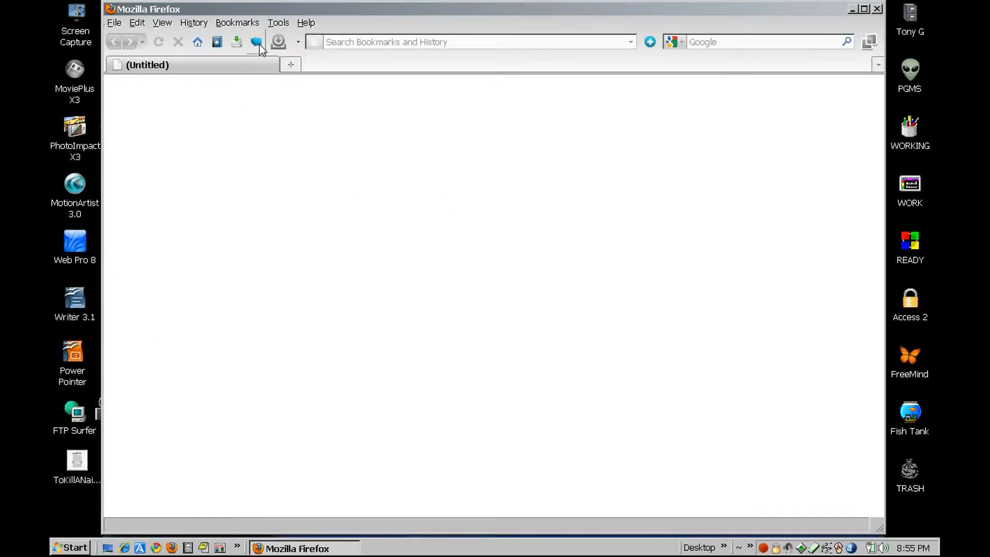
{"action": "mouse_move", "coordinate": [478, 102]}
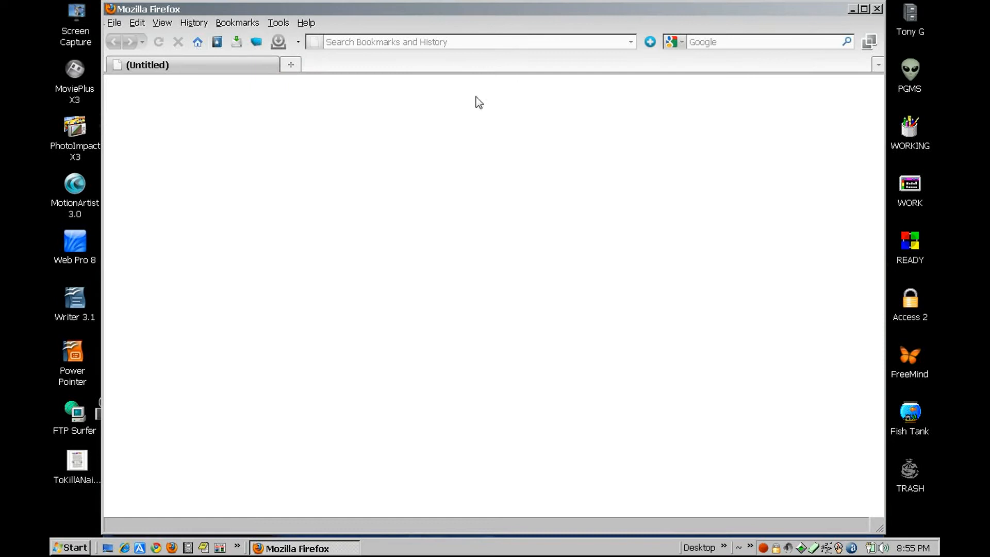
{"action": "mouse_move", "coordinate": [877, 65]}
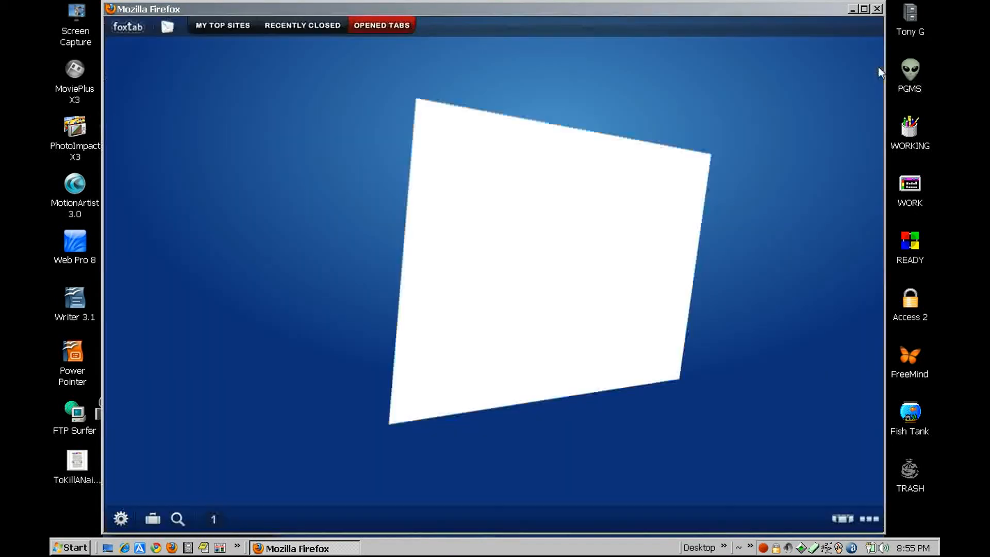
{"action": "mouse_move", "coordinate": [767, 272]}
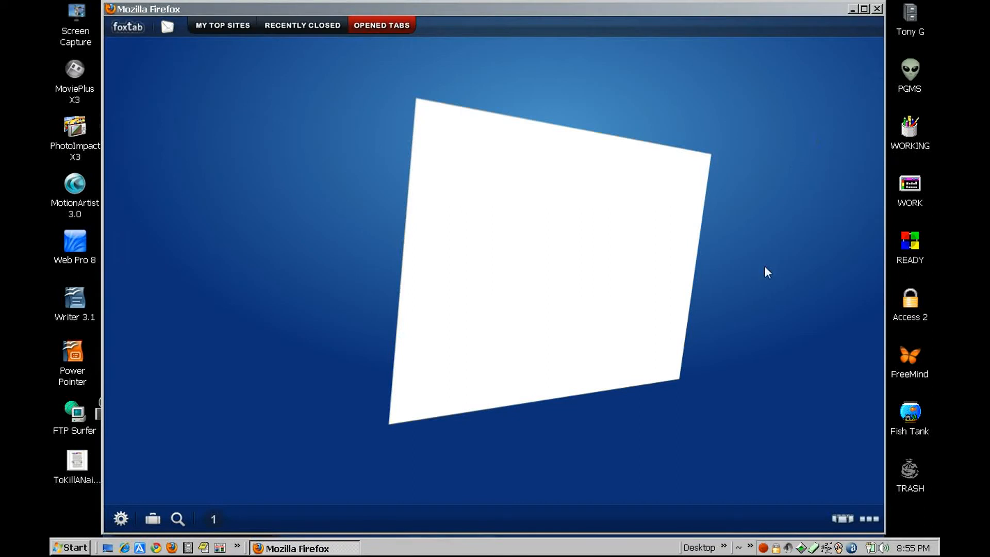
{"action": "mouse_move", "coordinate": [873, 41]}
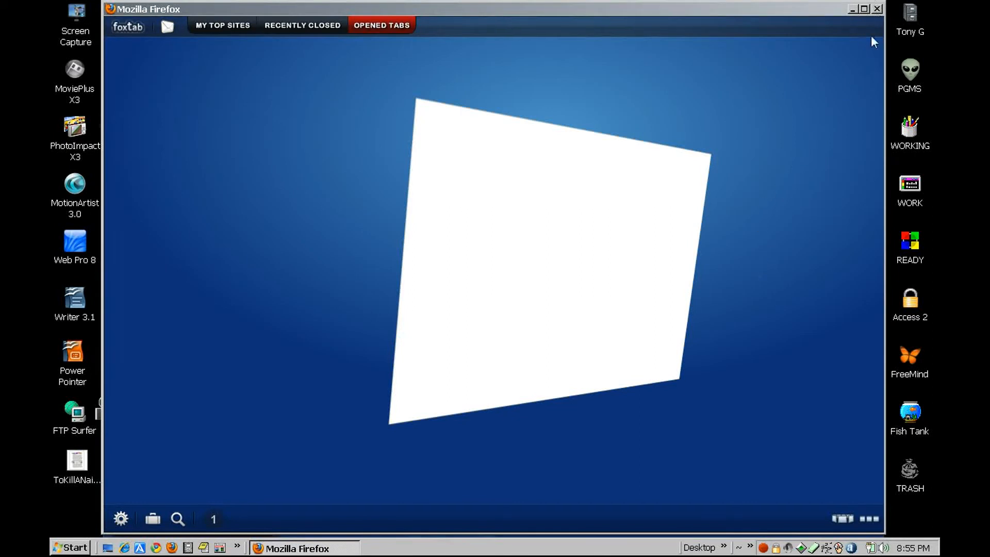
{"action": "mouse_move", "coordinate": [270, 246]}
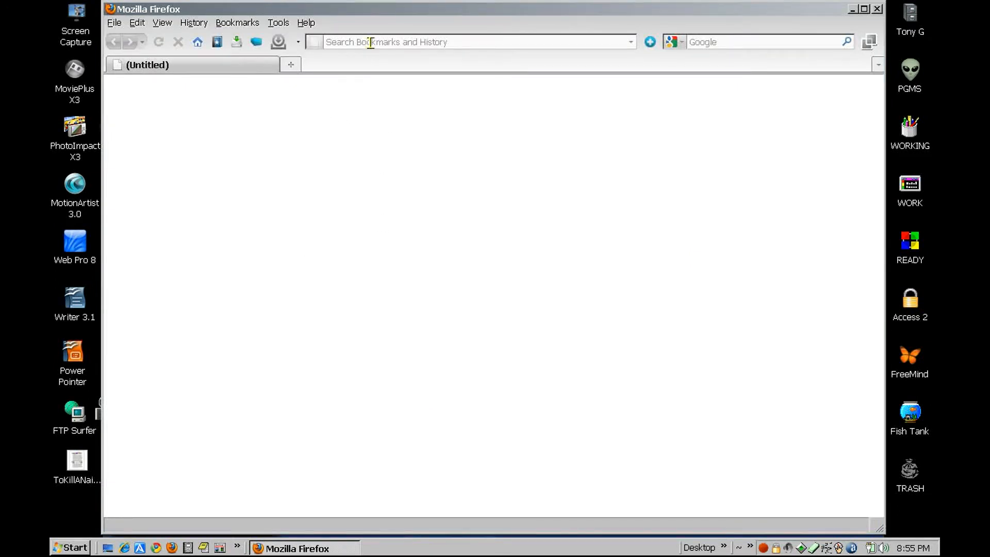
- Go to eBay.com from the address bar and search for 'cat toys'
{"action": "type", "text": "ebay"}
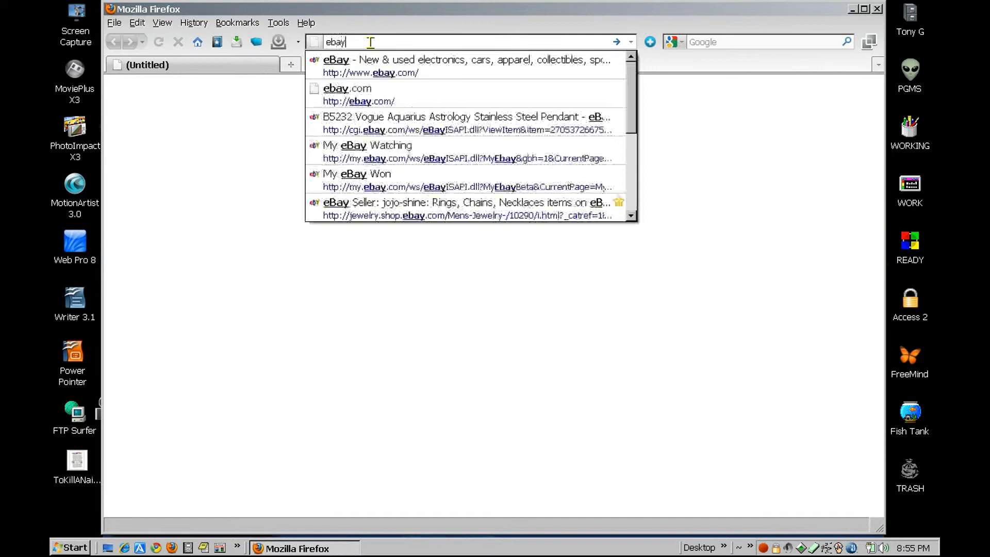
{"action": "left_click", "coordinate": [347, 94]}
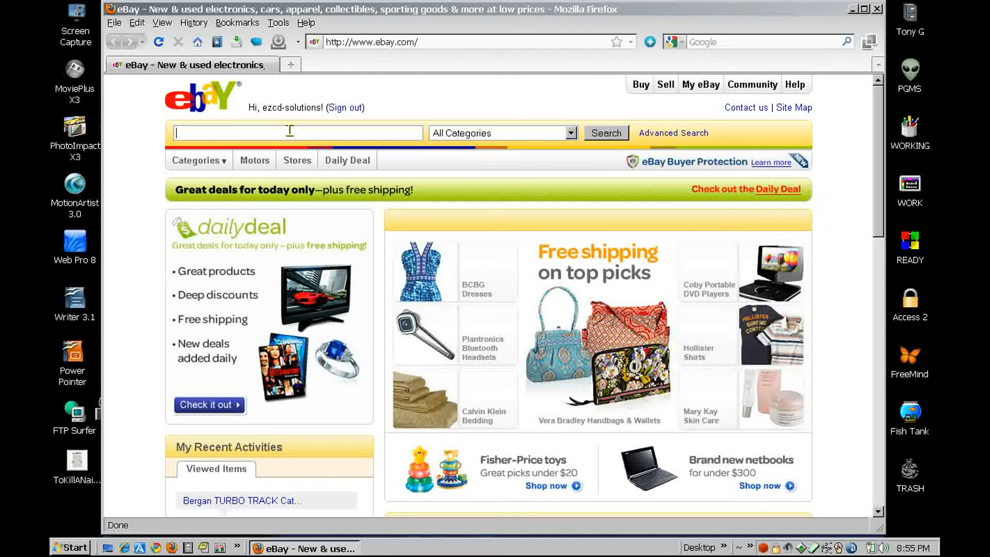
{"action": "type", "text": "cat toys"}
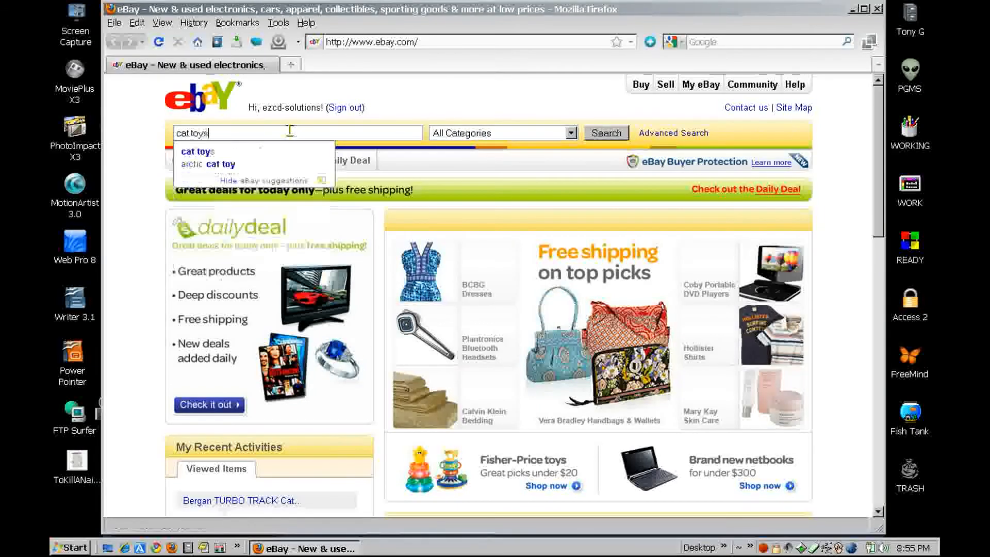
{"action": "left_click", "coordinate": [604, 132]}
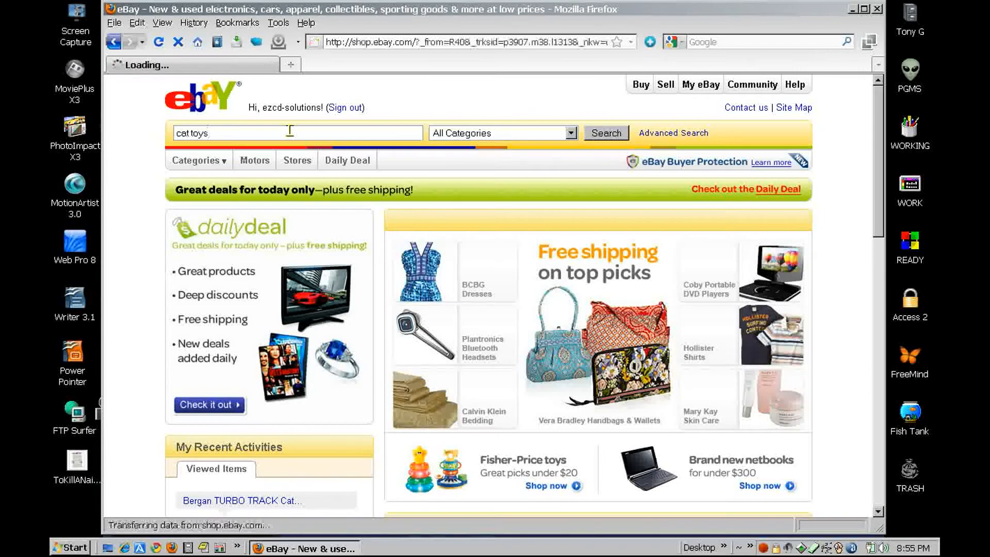
{"action": "left_click", "coordinate": [604, 133]}
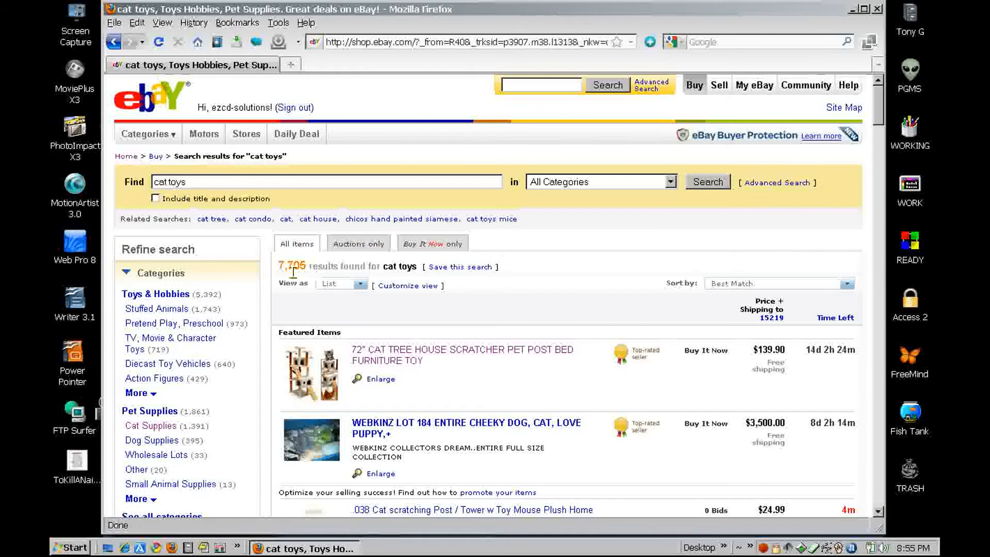
{"action": "mouse_move", "coordinate": [151, 439]}
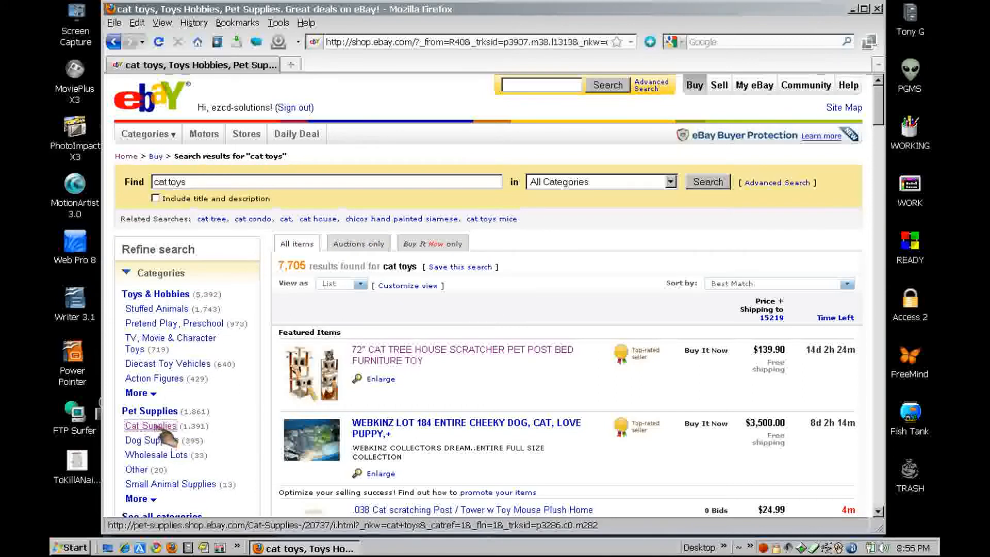
- Filter the cat toys results to Cat Supplies (1,392 items) and scroll the list
{"action": "left_click", "coordinate": [150, 425]}
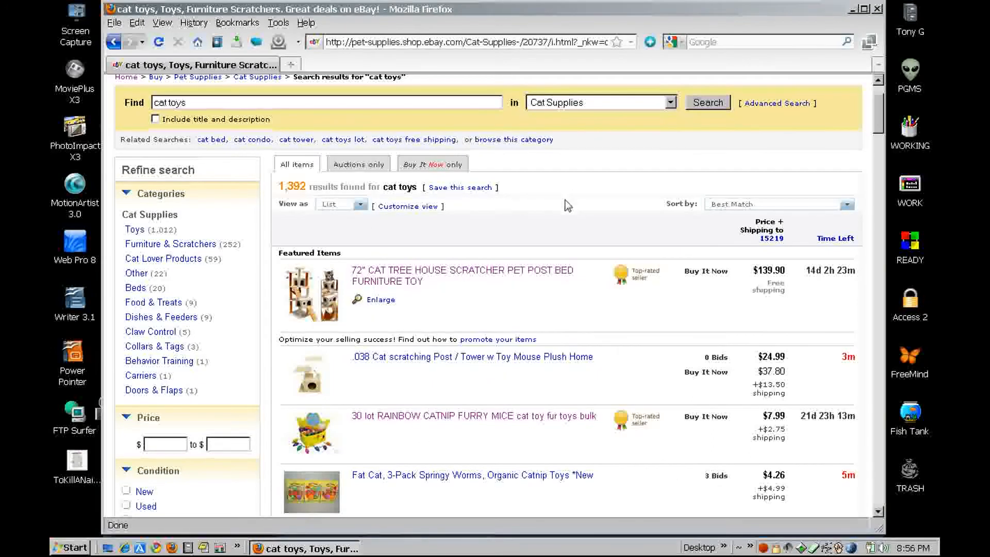
{"action": "mouse_move", "coordinate": [552, 232]}
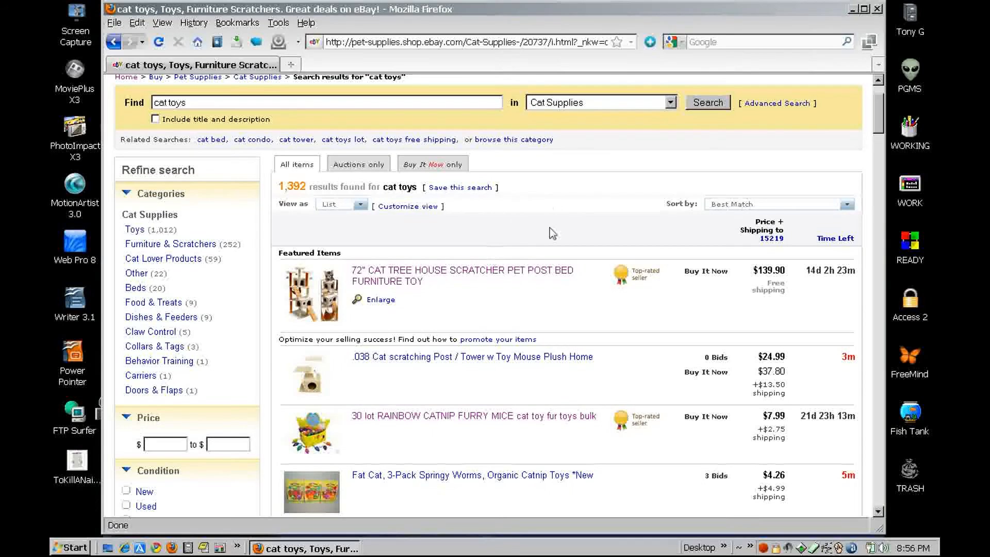
{"action": "scroll", "scroll_direction": "down", "scroll_amount": 3}
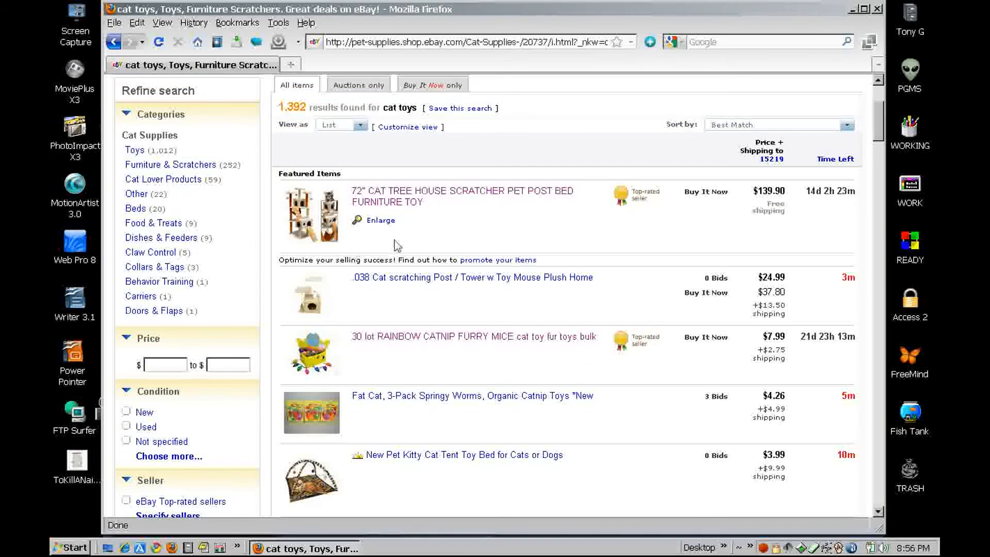
{"action": "mouse_move", "coordinate": [460, 196]}
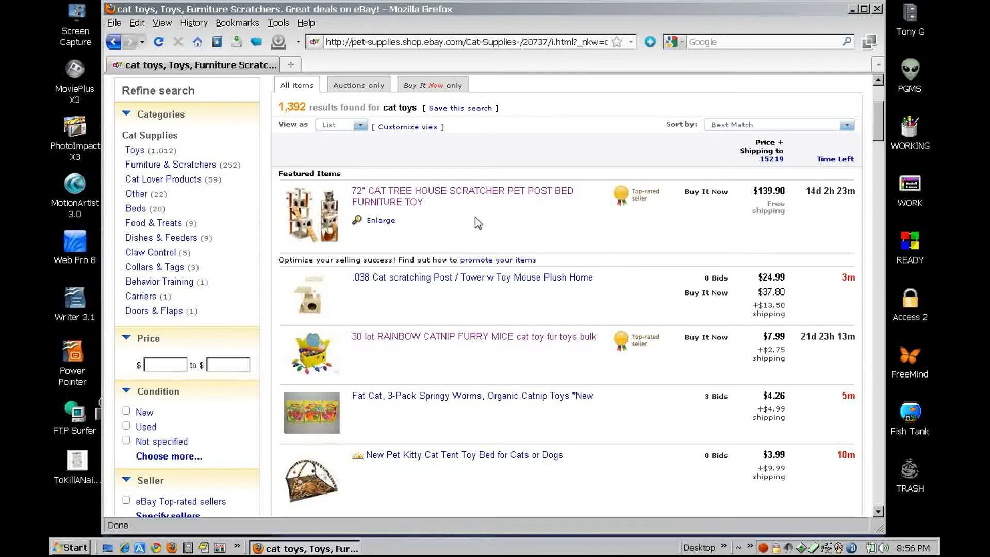
{"action": "mouse_move", "coordinate": [518, 192]}
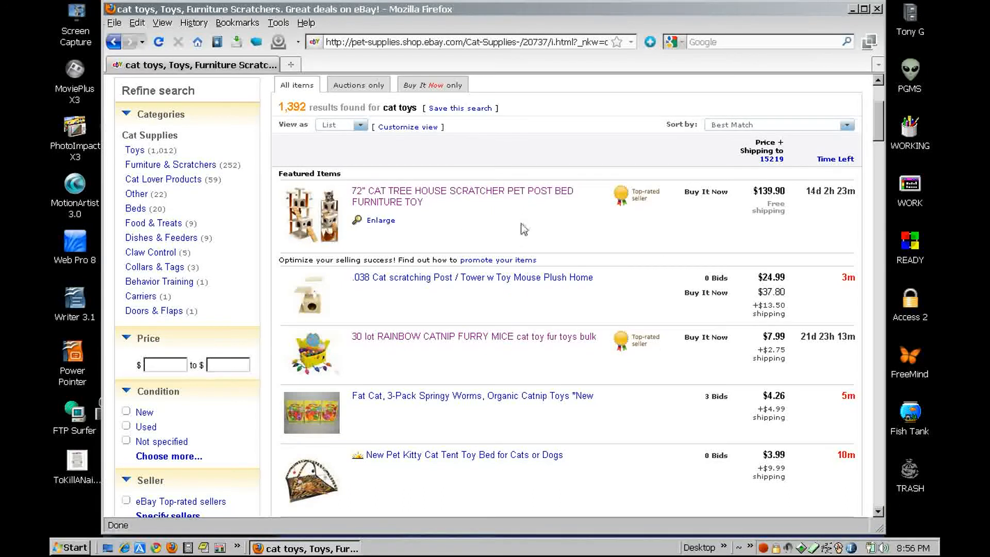
{"action": "mouse_move", "coordinate": [461, 211]}
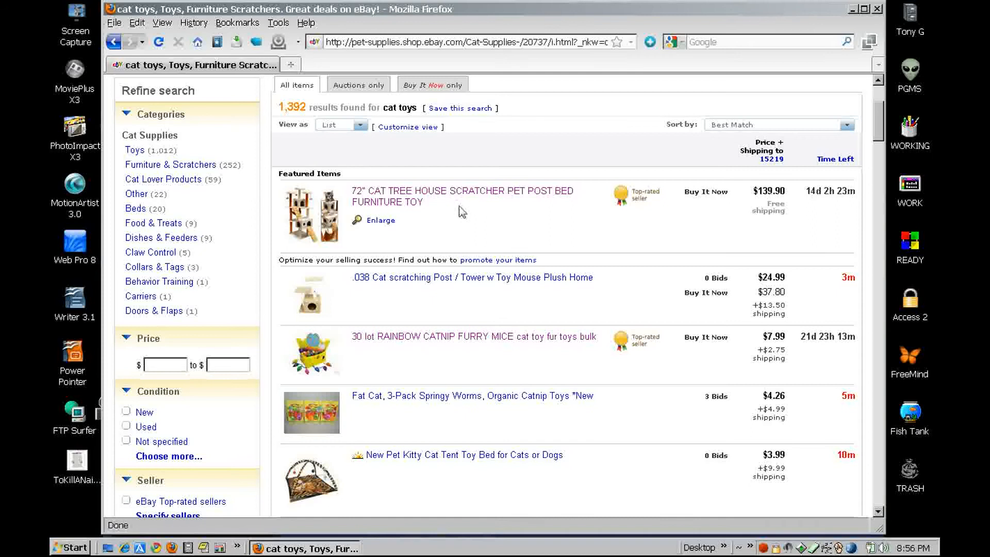
{"action": "mouse_move", "coordinate": [470, 197]}
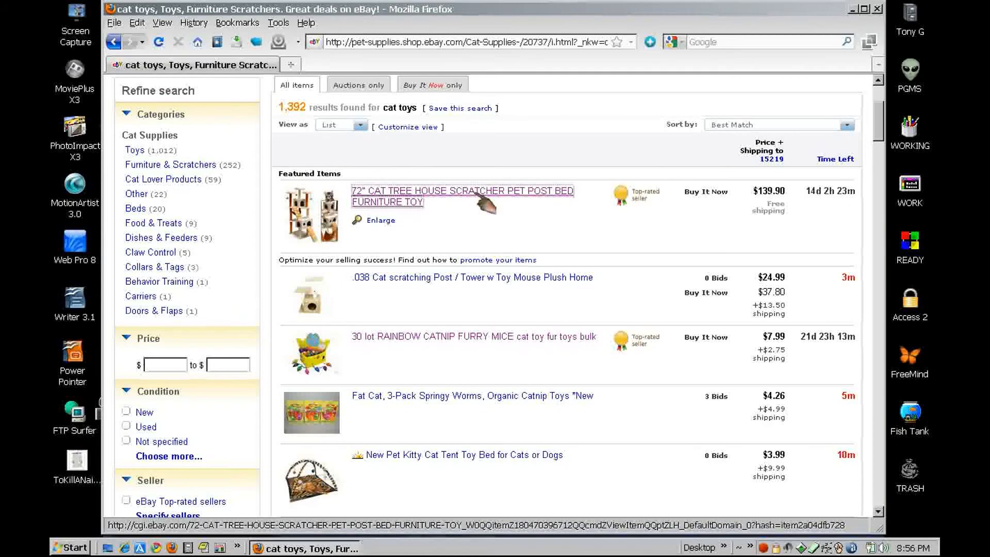
- Open the 72" cat tree and cat gift bag listings in separate tabs
{"action": "left_click", "coordinate": [462, 191]}
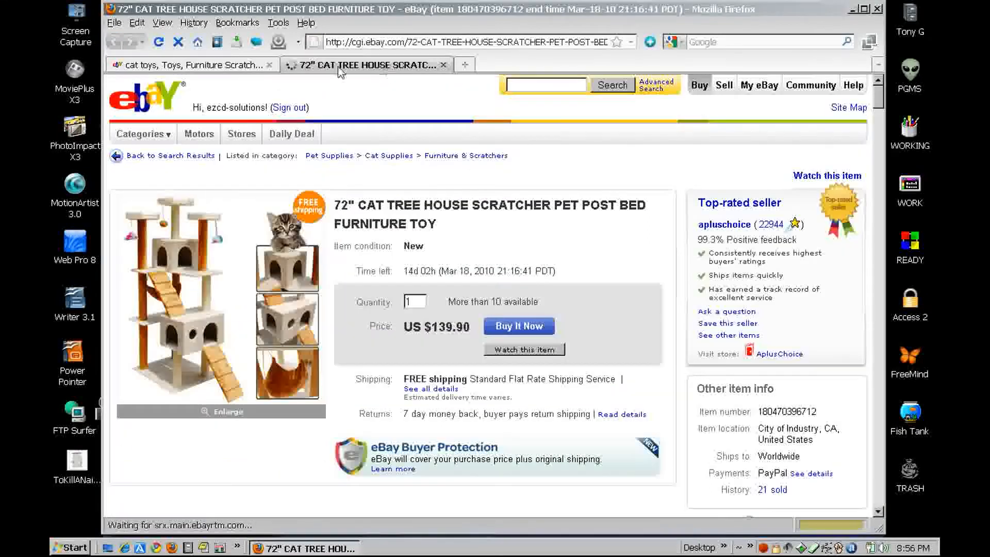
{"action": "left_click", "coordinate": [189, 64]}
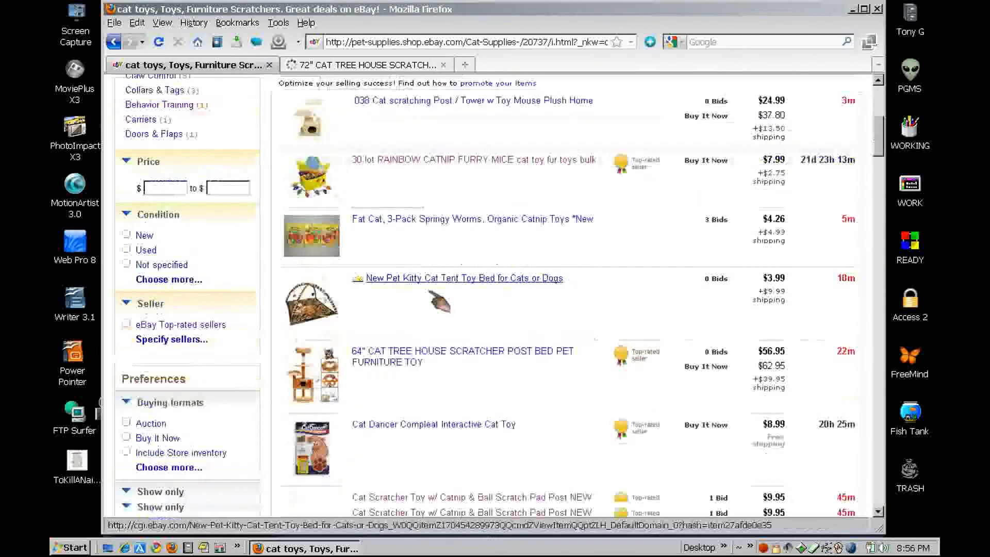
{"action": "scroll", "scroll_direction": "down", "scroll_amount": 3}
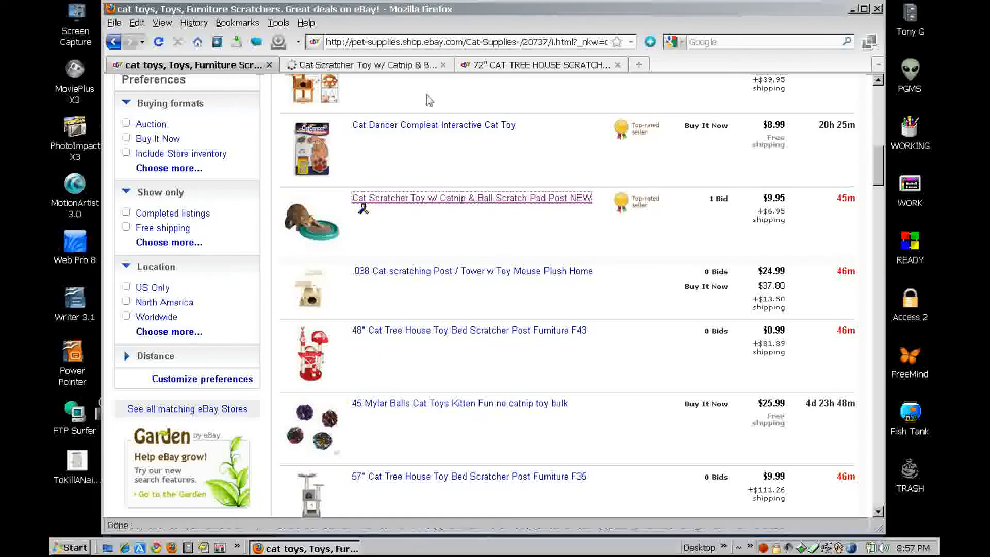
{"action": "scroll", "scroll_direction": "down", "scroll_amount": 3}
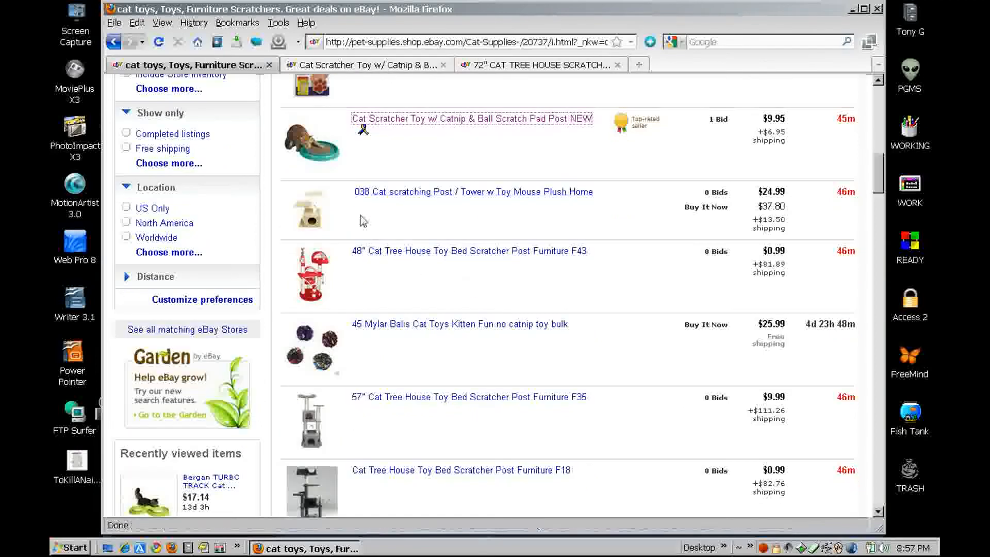
{"action": "scroll", "scroll_direction": "down", "scroll_amount": 3}
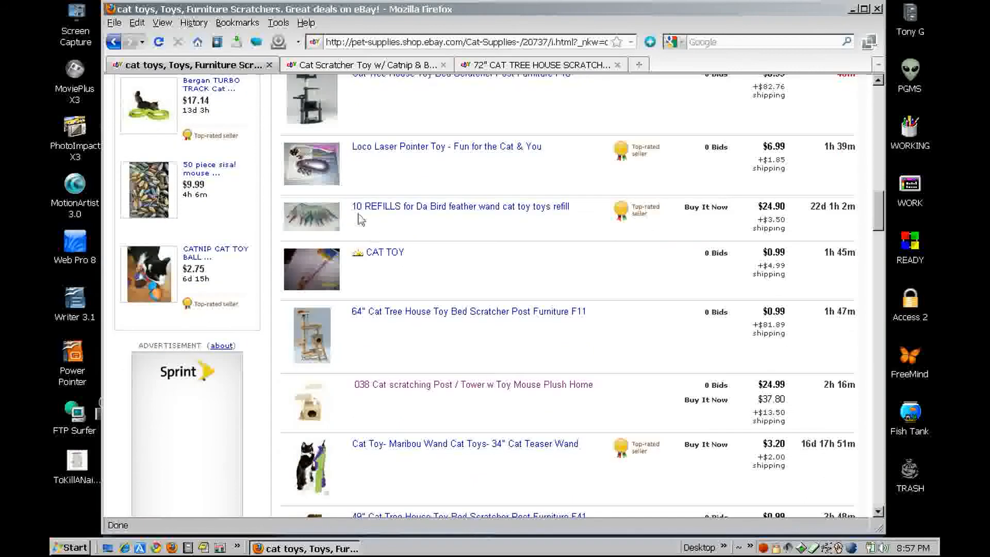
{"action": "mouse_move", "coordinate": [511, 155]}
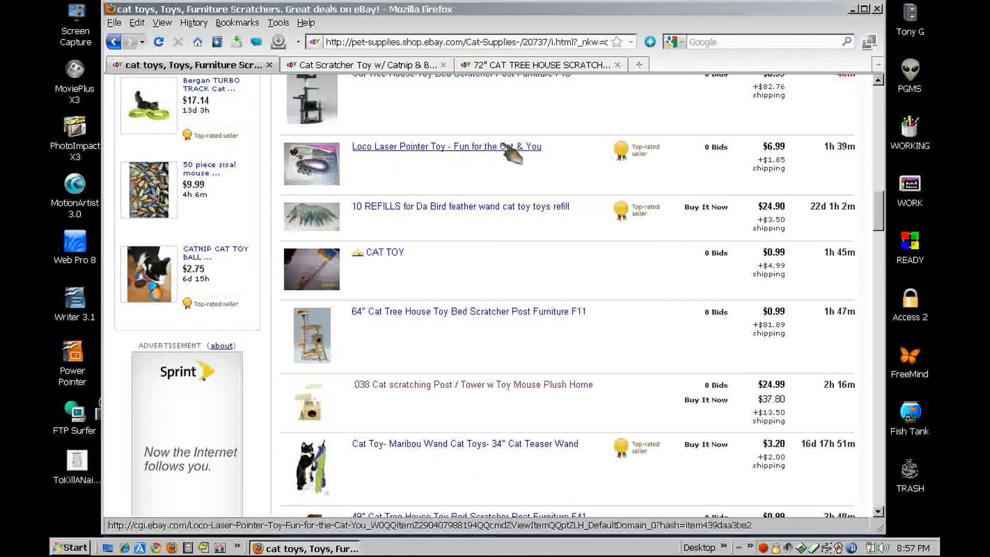
{"action": "mouse_move", "coordinate": [484, 242]}
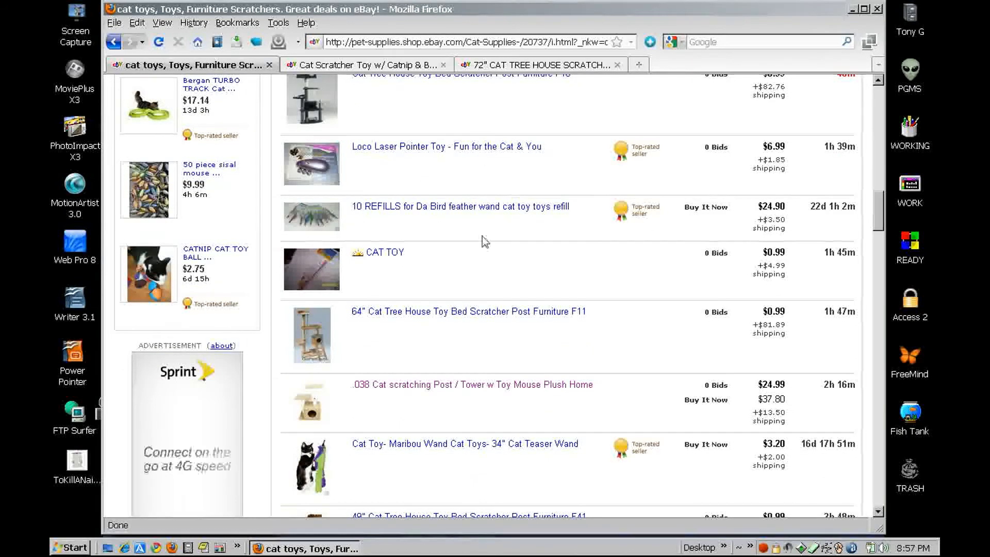
{"action": "scroll", "scroll_direction": "down", "scroll_amount": 3}
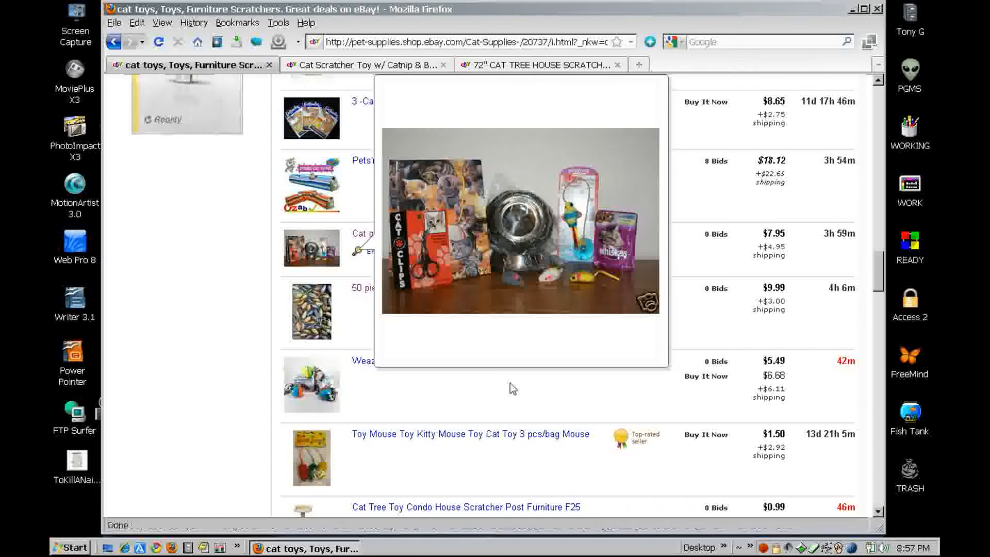
{"action": "left_click", "coordinate": [462, 233]}
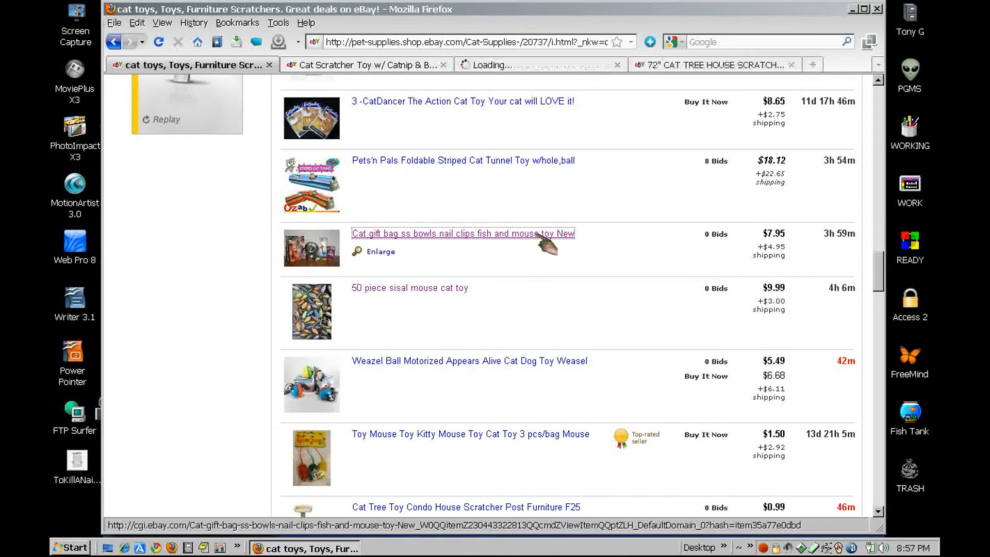
- Open the catnip toy ball and Bergan Turbo Track listings in tabs, then show the next results page
{"action": "scroll", "scroll_direction": "down", "scroll_amount": 3}
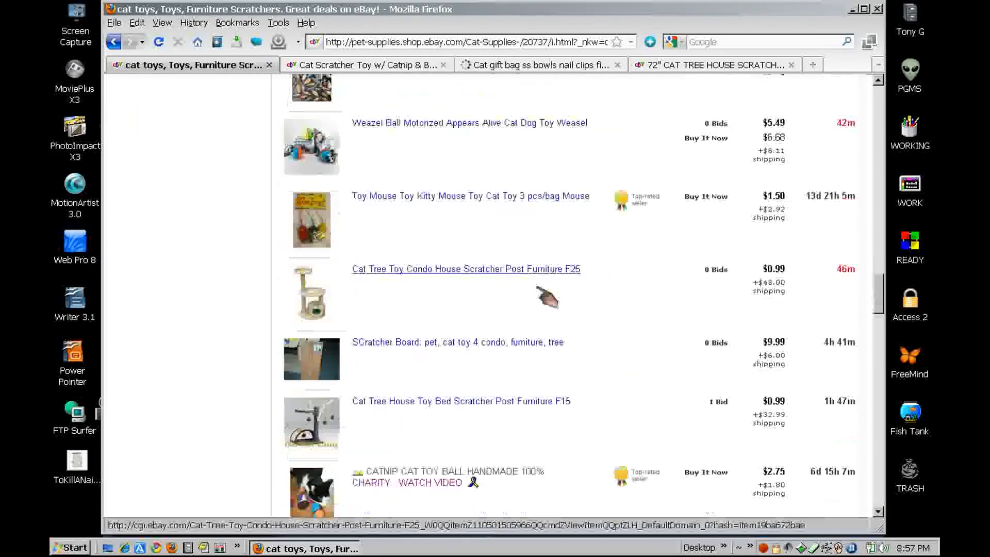
{"action": "scroll", "scroll_direction": "down", "scroll_amount": 3}
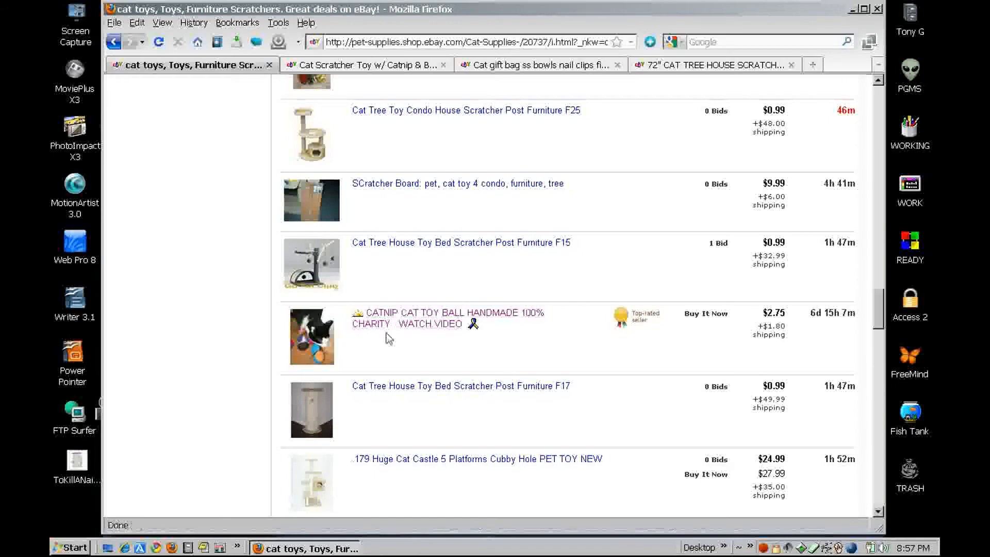
{"action": "mouse_move", "coordinate": [448, 318]}
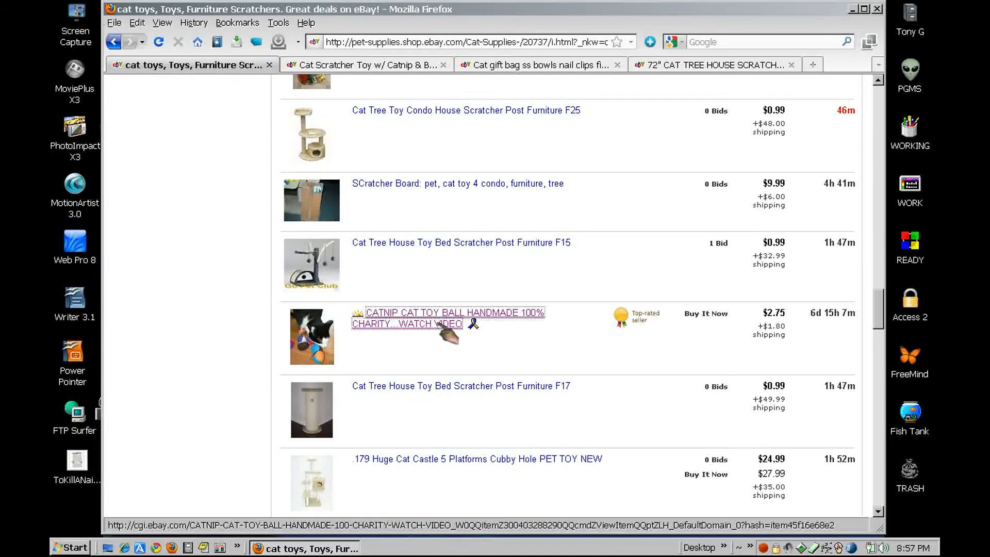
{"action": "left_click", "coordinate": [451, 312]}
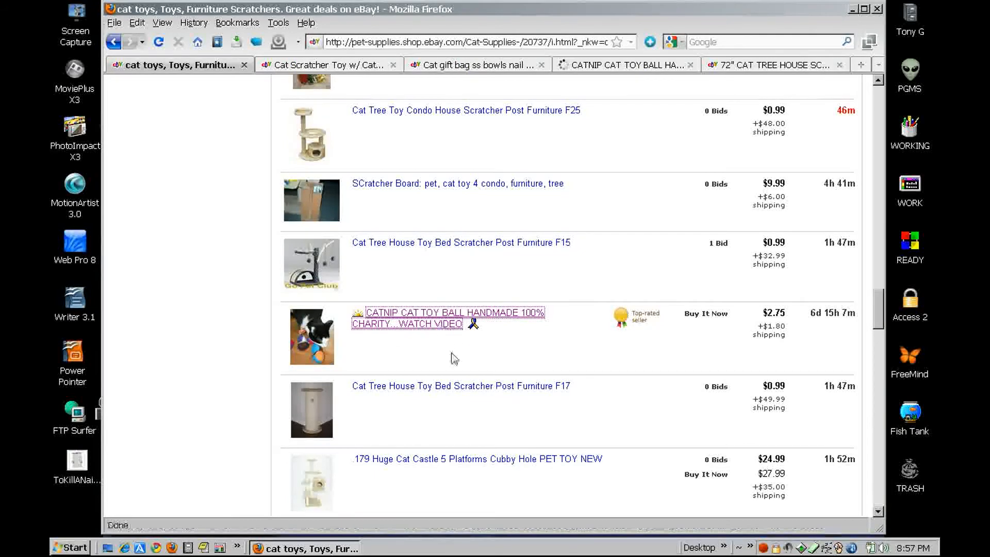
{"action": "mouse_move", "coordinate": [502, 318]}
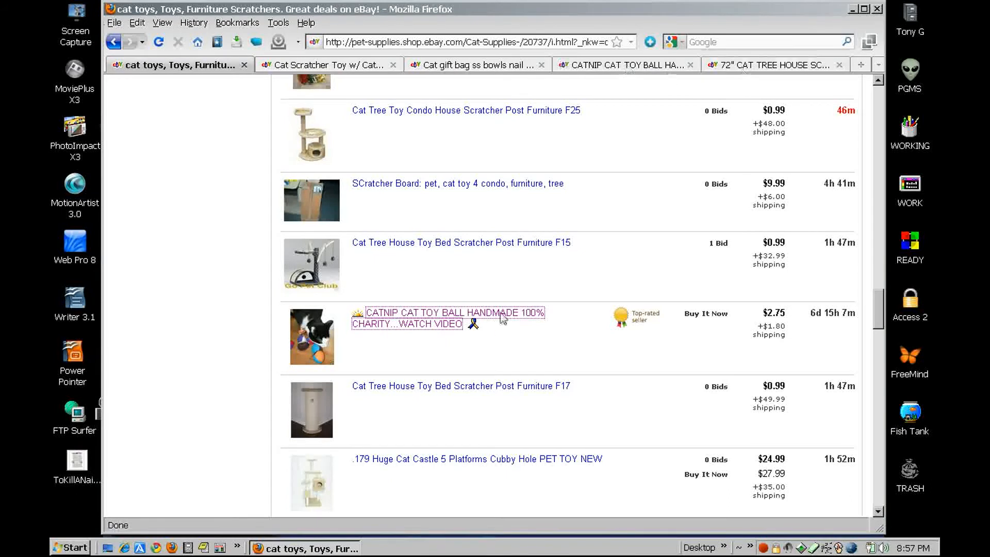
{"action": "scroll", "scroll_direction": "down", "scroll_amount": 3}
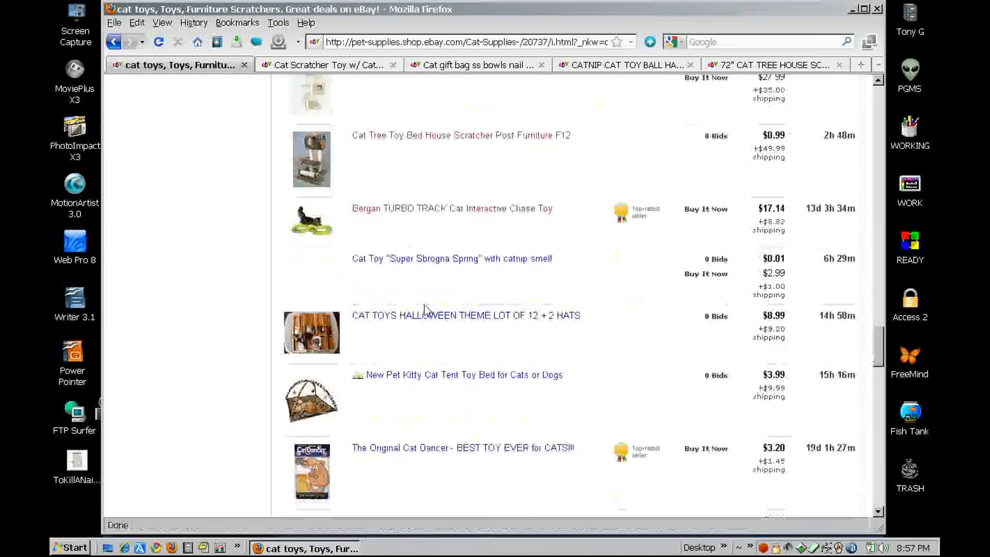
{"action": "left_click", "coordinate": [451, 208]}
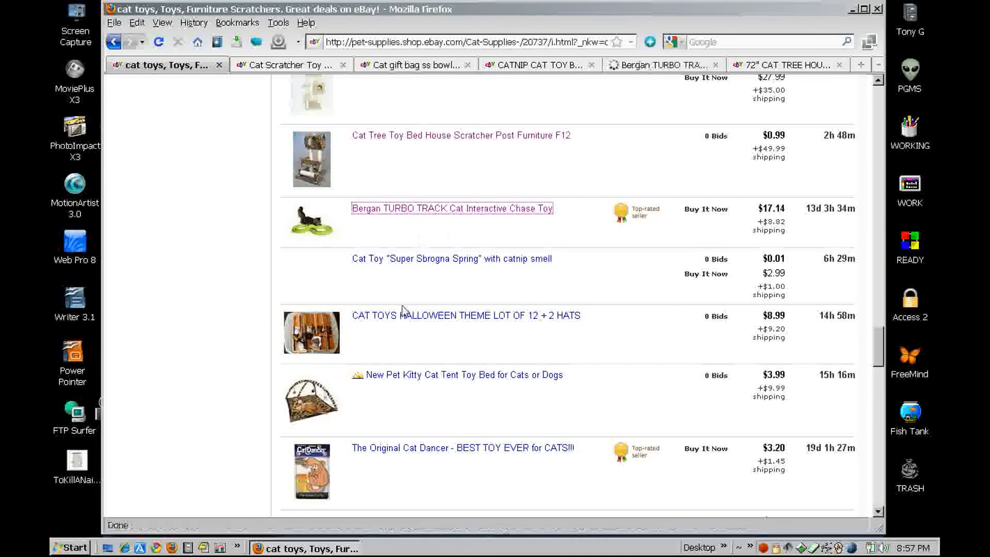
{"action": "scroll", "scroll_direction": "down", "scroll_amount": 3}
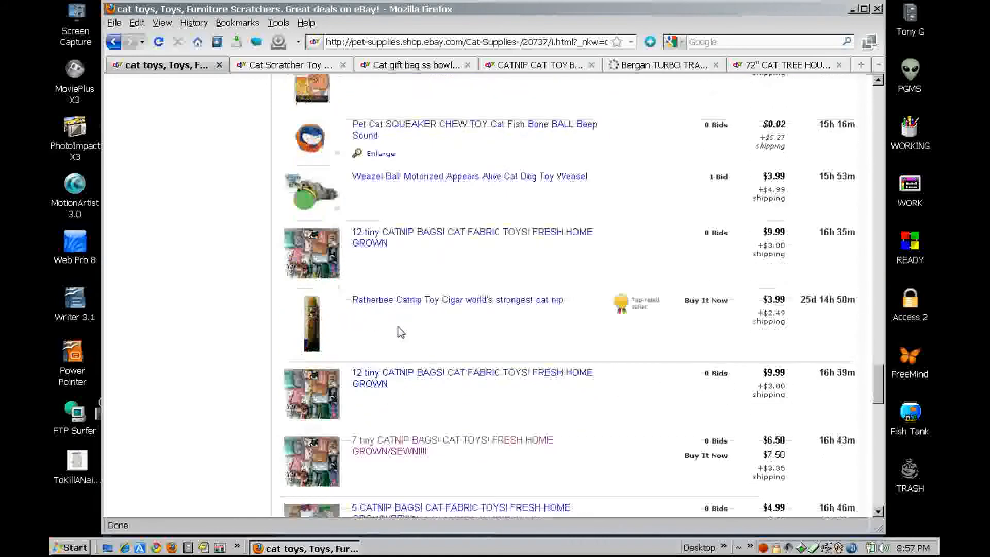
{"action": "scroll", "scroll_direction": "down", "scroll_amount": 3}
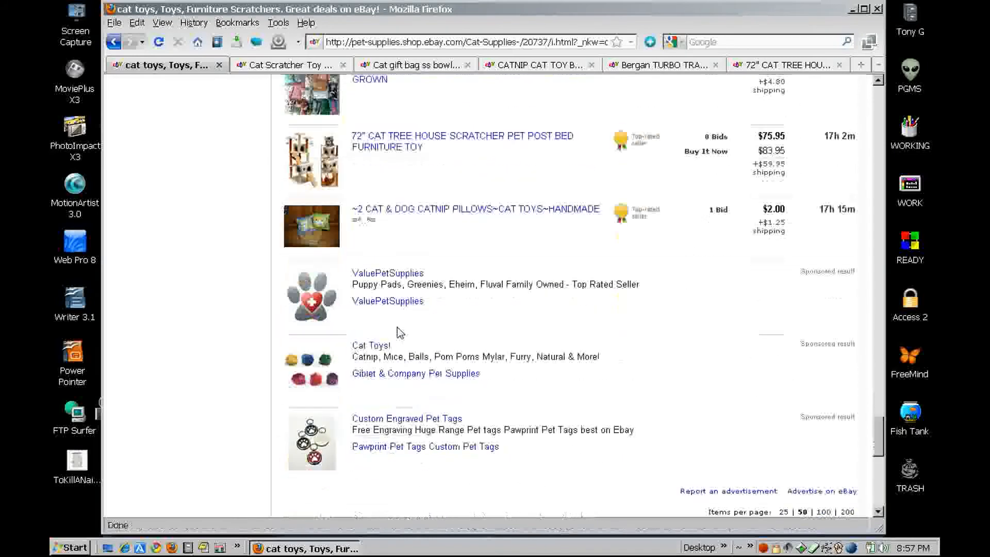
{"action": "scroll", "scroll_direction": "down", "scroll_amount": 3}
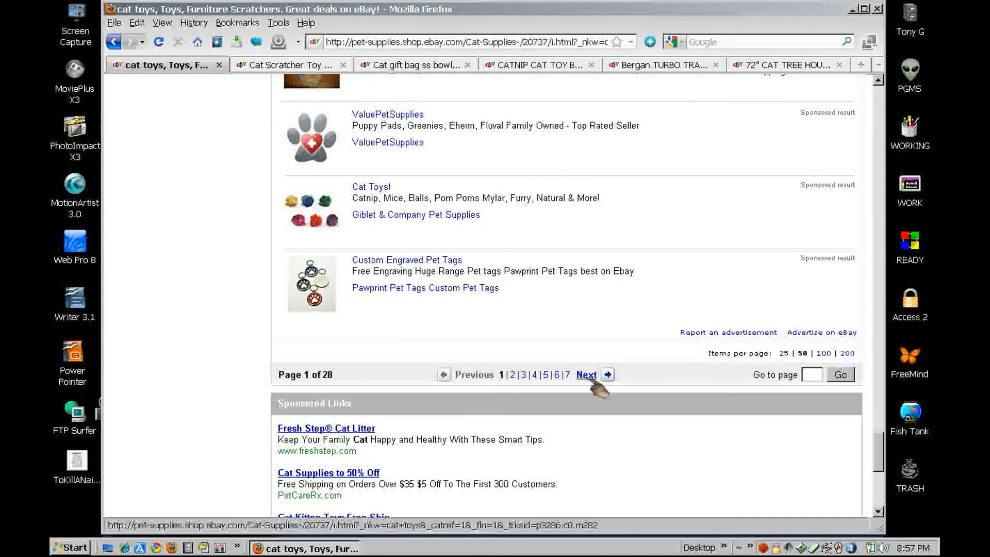
{"action": "left_click", "coordinate": [585, 374]}
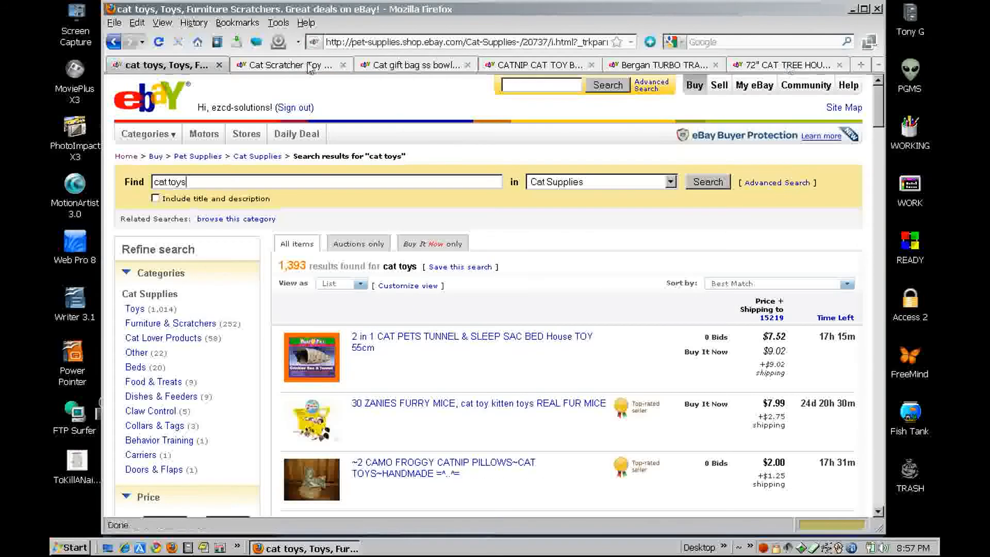
- Switch between the cat gift bag and 72" cat tree tabs and scroll a listing
{"action": "left_click", "coordinate": [414, 64]}
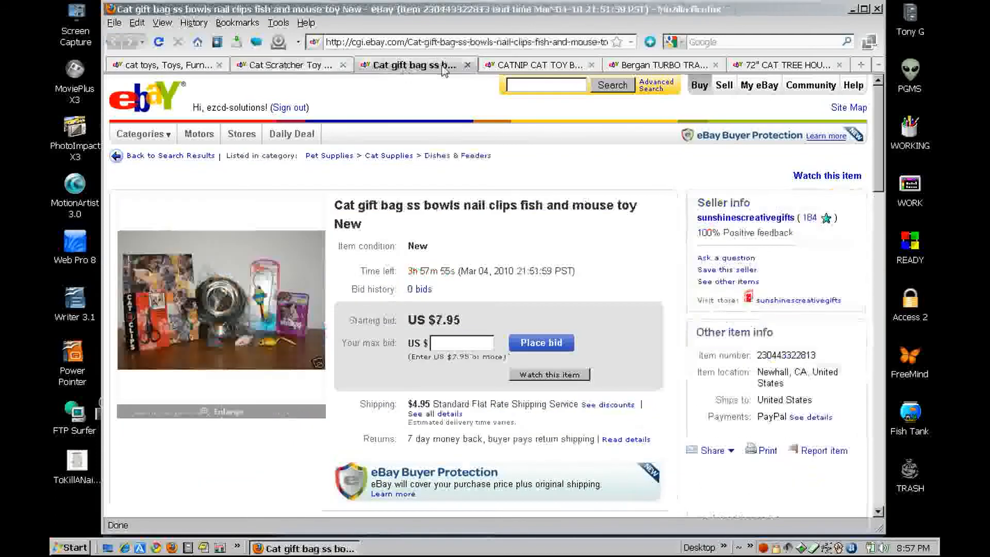
{"action": "left_click", "coordinate": [783, 64]}
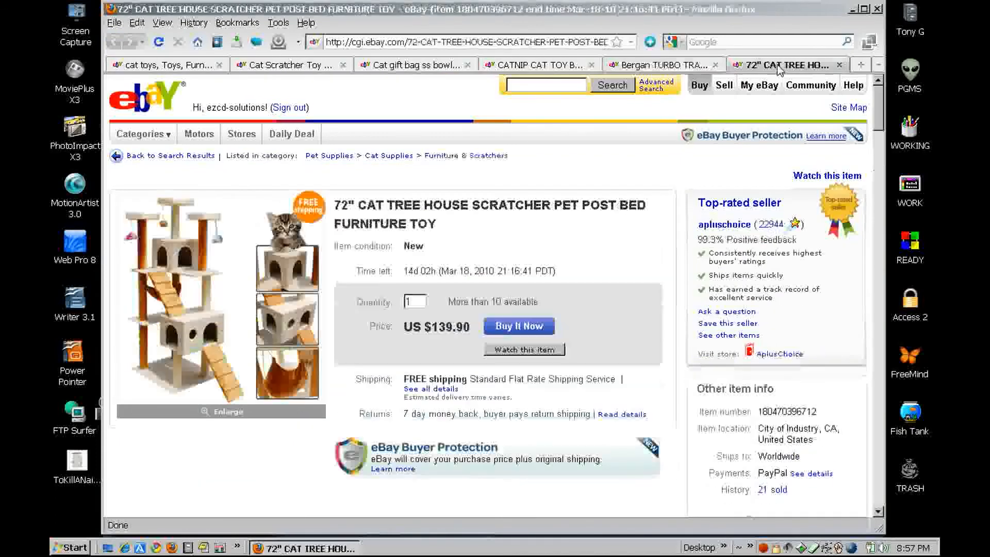
{"action": "mouse_move", "coordinate": [878, 67]}
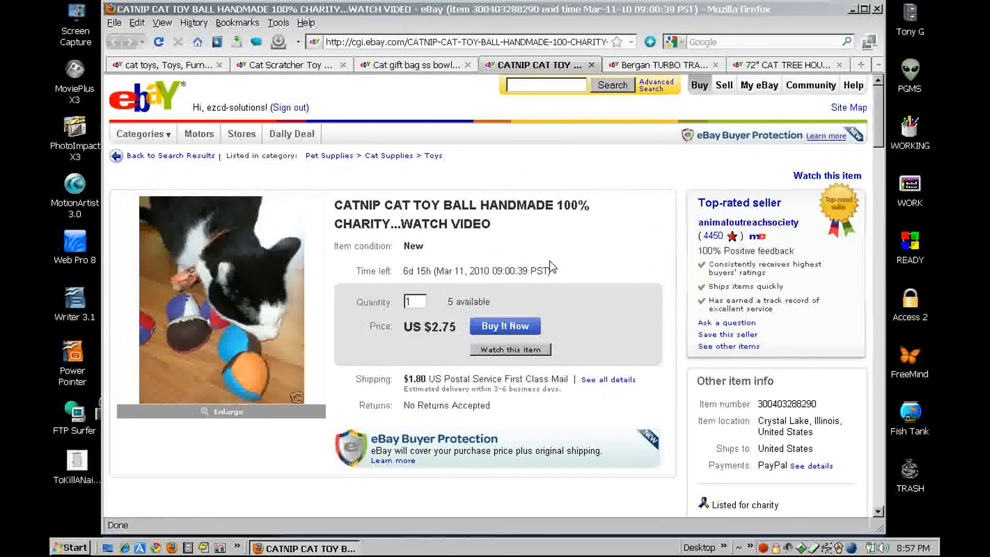
{"action": "scroll", "scroll_direction": "down", "scroll_amount": 3}
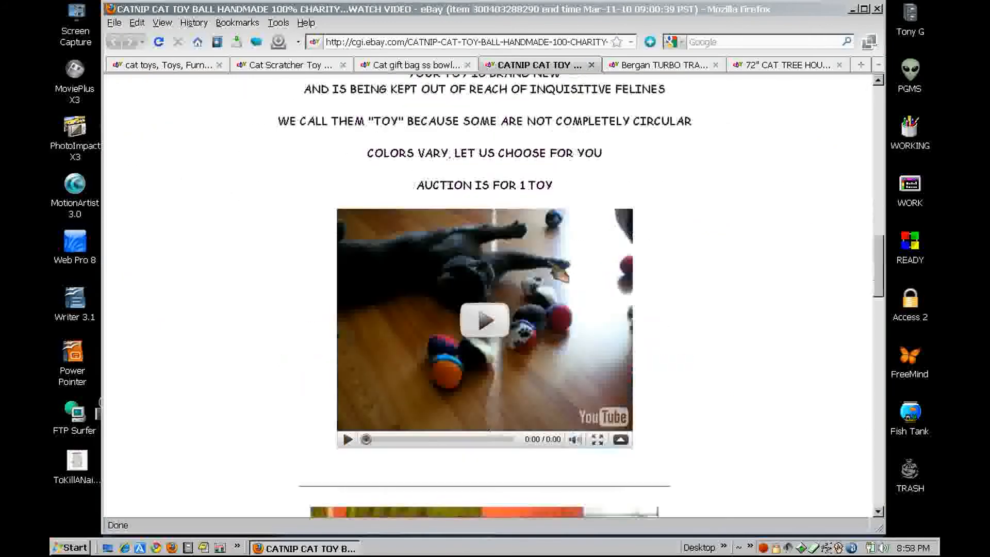
{"action": "scroll", "scroll_direction": "down", "scroll_amount": 3}
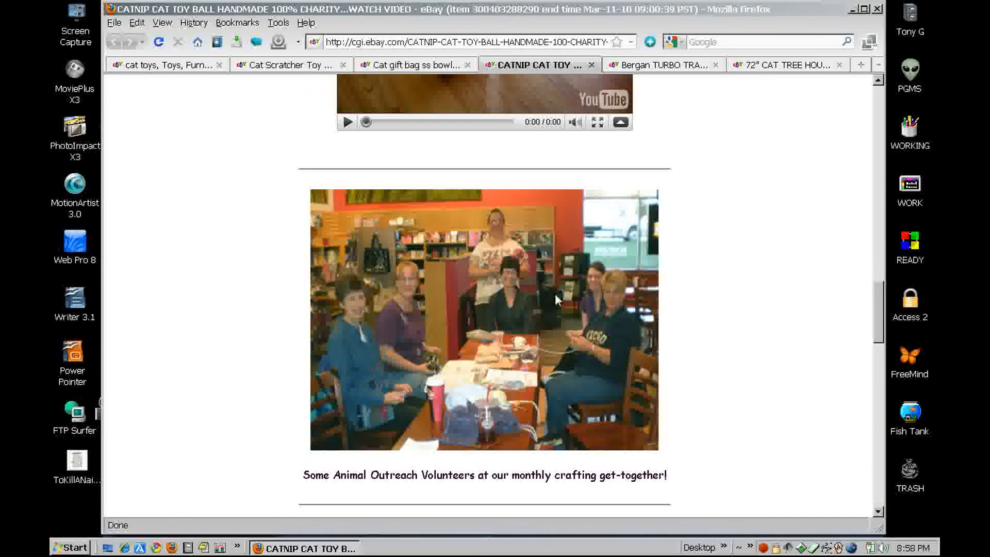
{"action": "mouse_move", "coordinate": [704, 323]}
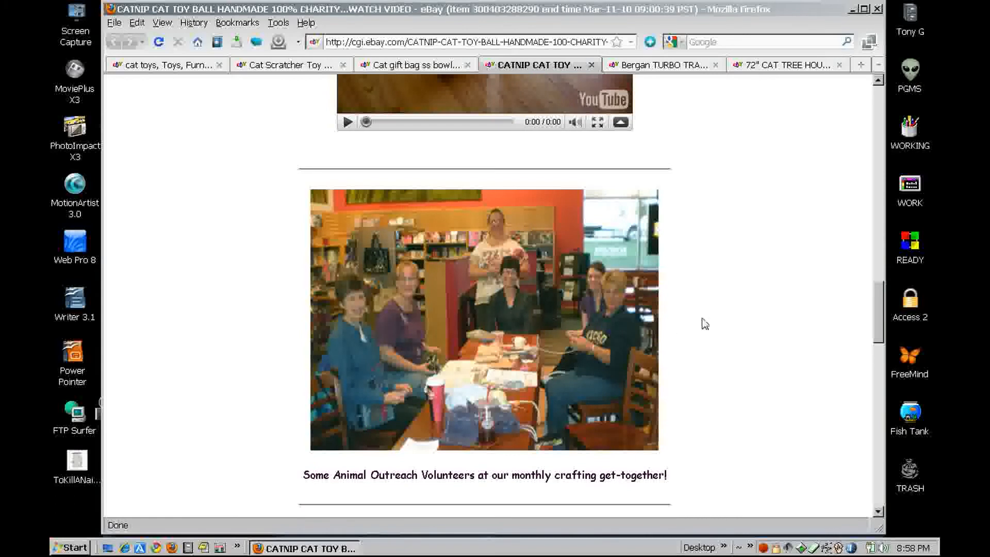
{"action": "scroll", "scroll_direction": "up", "scroll_amount": 3}
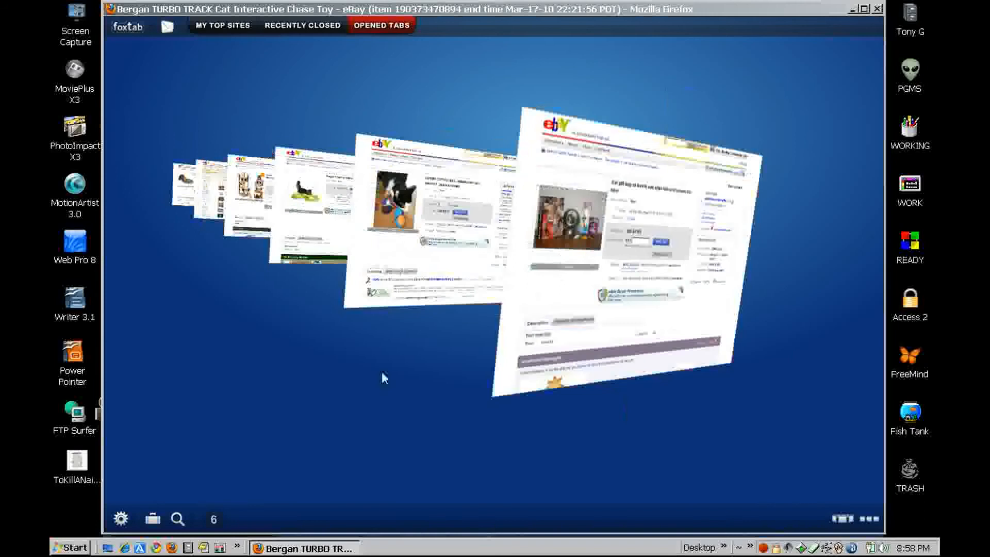
- View FoxTab's My Top Sites in flat and stacked 3D layouts, check Recently Closed, then exit
{"action": "left_click", "coordinate": [222, 25]}
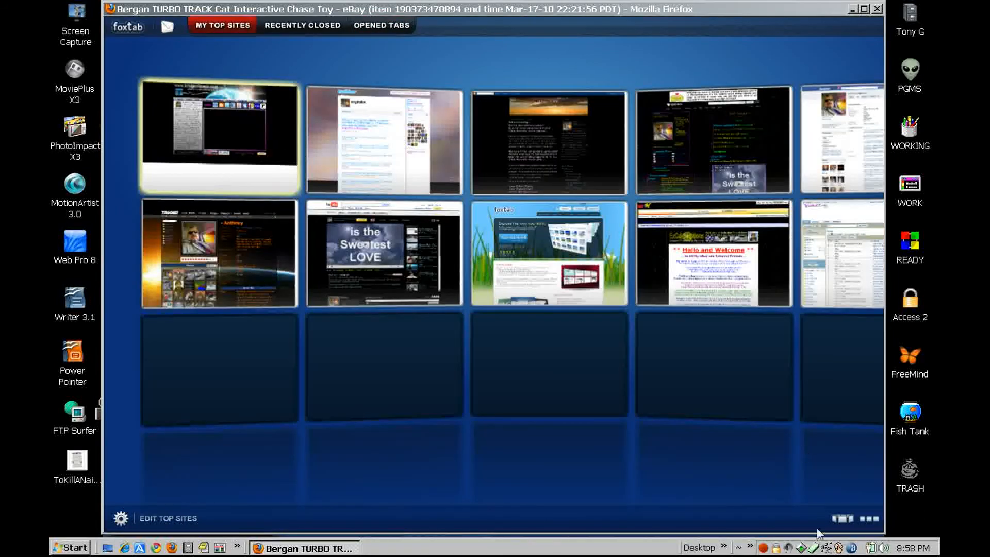
{"action": "left_click", "coordinate": [867, 9]}
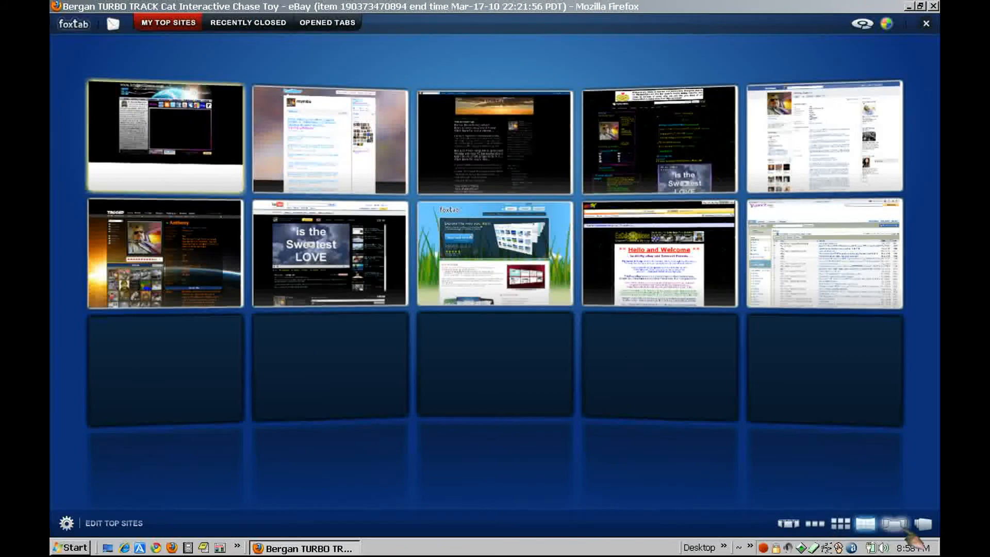
{"action": "left_click", "coordinate": [815, 523]}
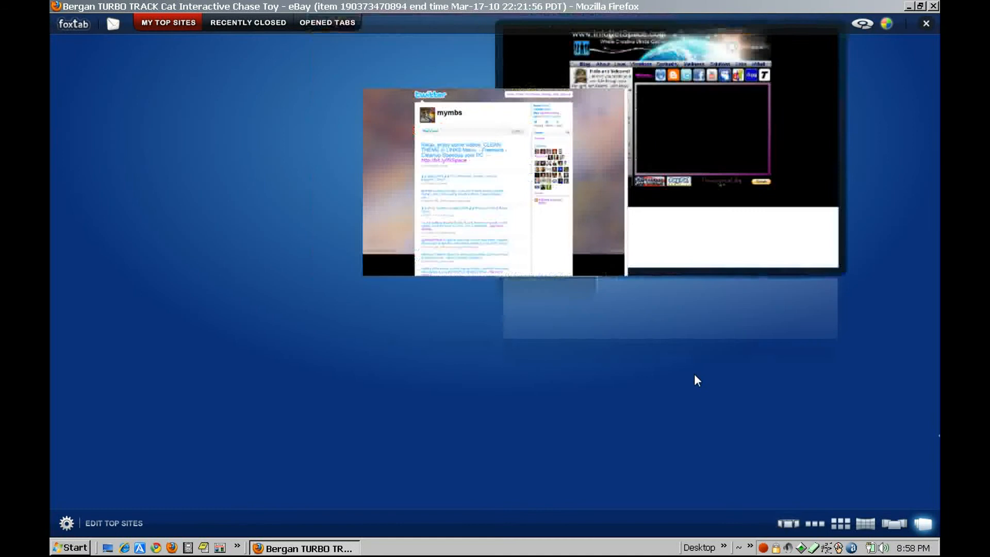
{"action": "left_click", "coordinate": [865, 523]}
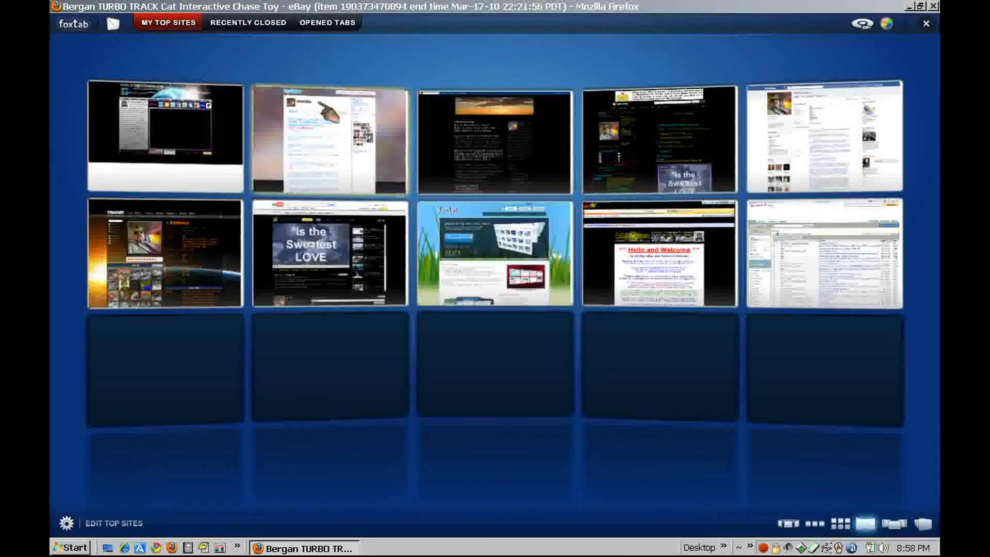
{"action": "left_click", "coordinate": [248, 23]}
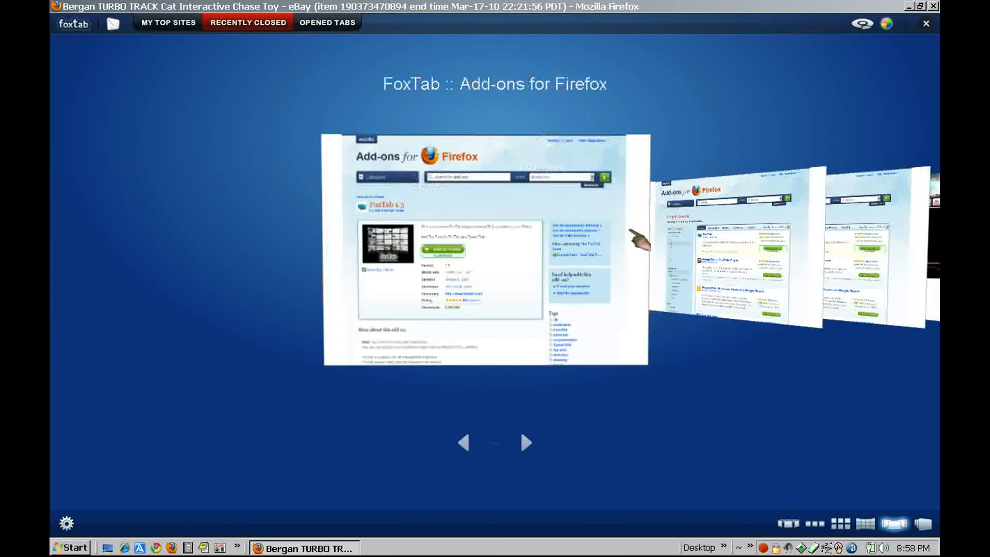
{"action": "left_click", "coordinate": [327, 23]}
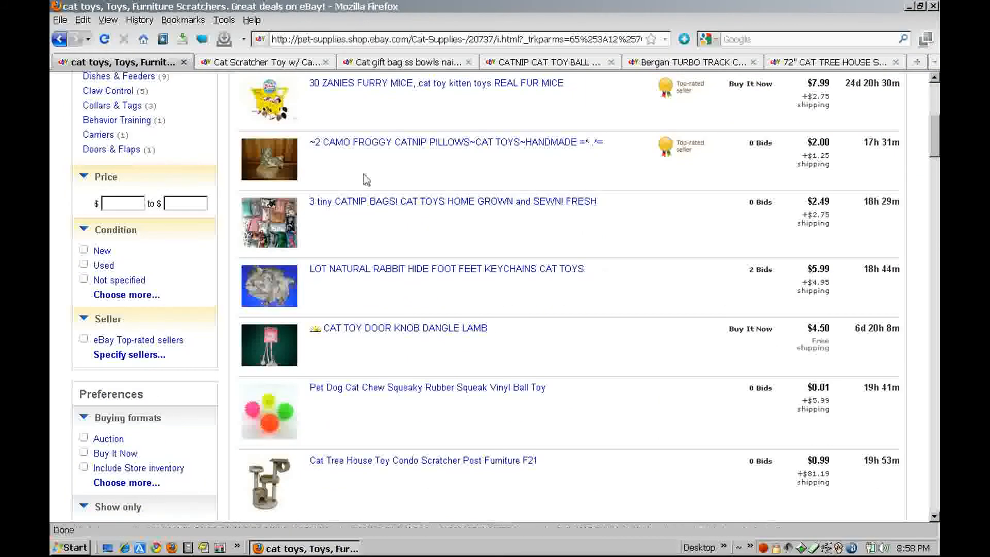
- Scroll down through the cat toy listings on the eBay results page
{"action": "scroll", "scroll_direction": "down", "scroll_amount": 3}
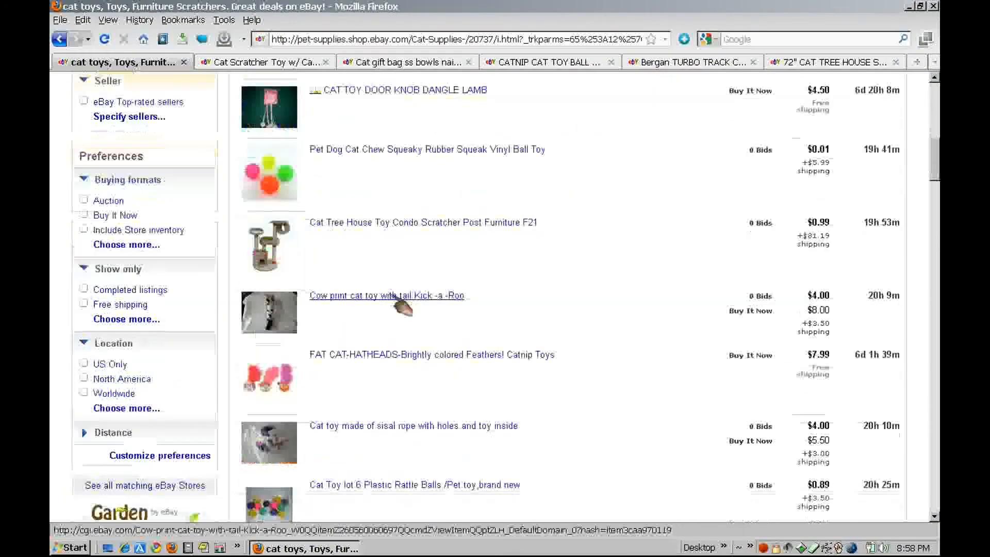
{"action": "scroll", "scroll_direction": "down", "scroll_amount": 3}
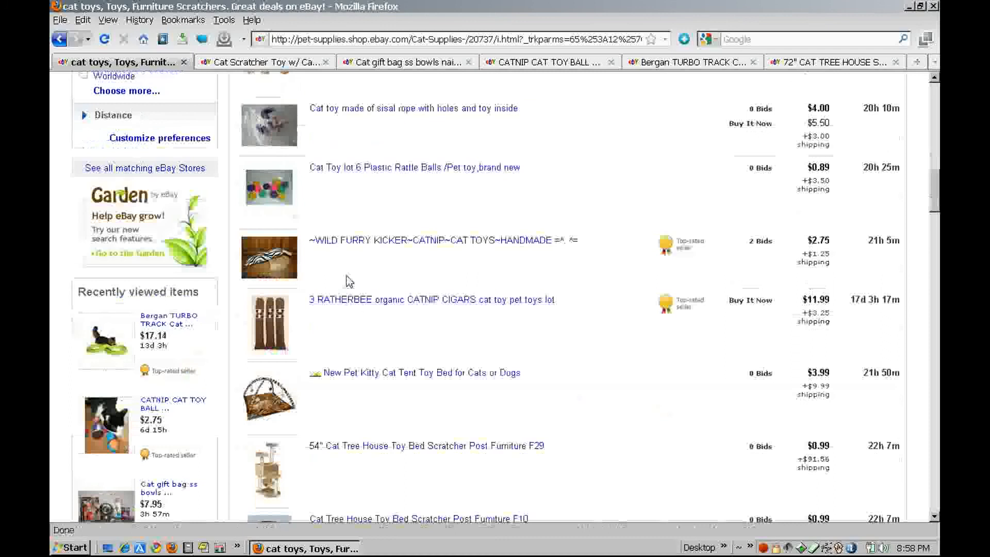
{"action": "scroll", "scroll_direction": "down", "scroll_amount": 3}
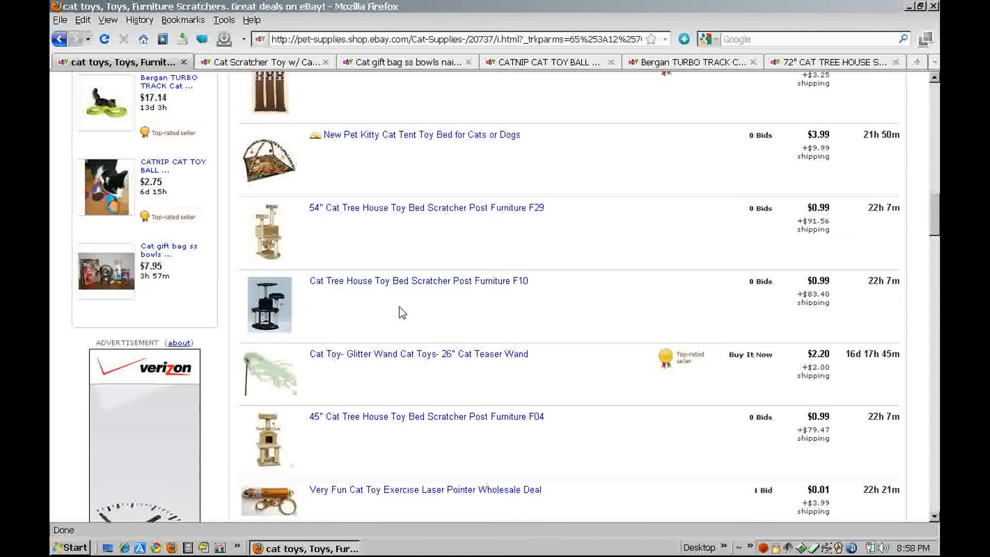
{"action": "scroll", "scroll_direction": "down", "scroll_amount": 3}
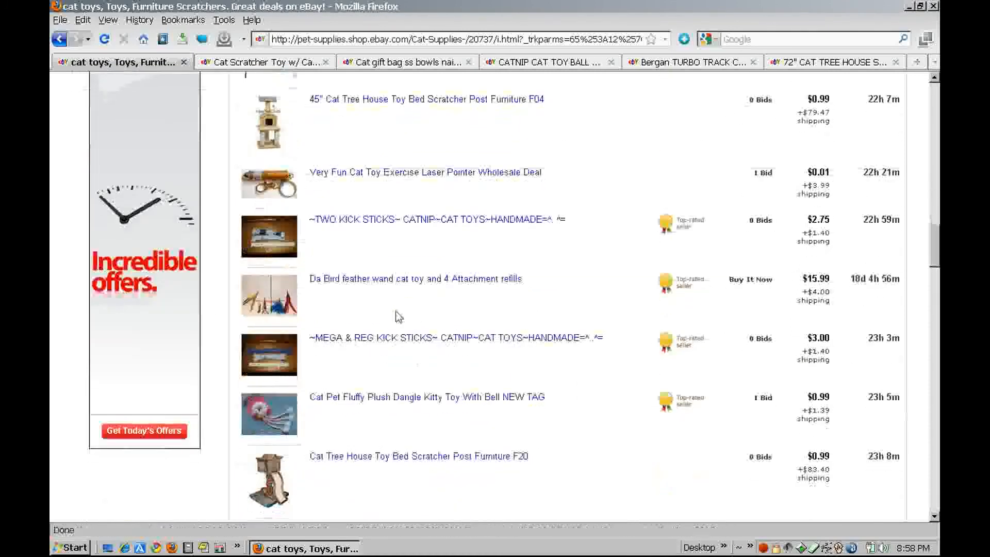
{"action": "scroll", "scroll_direction": "down", "scroll_amount": 3}
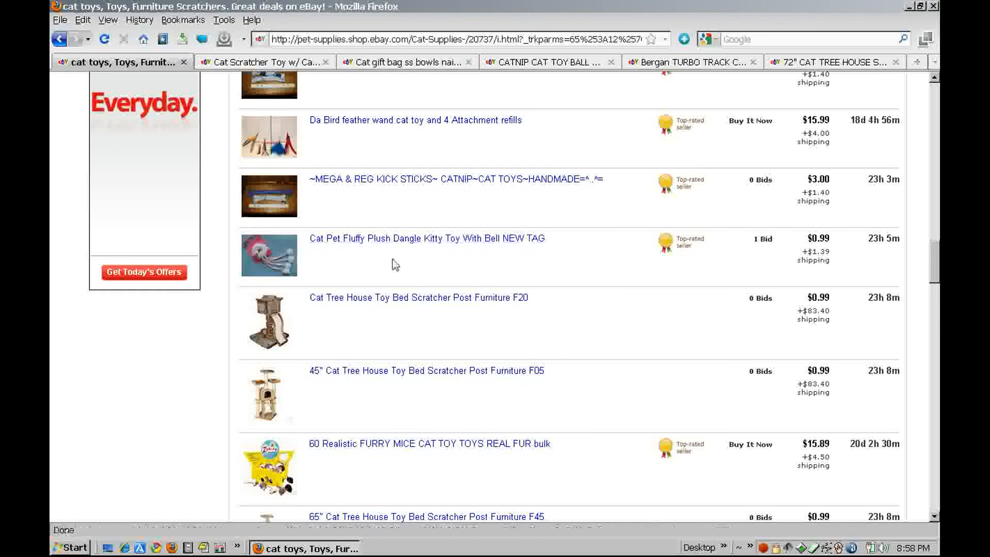
{"action": "scroll", "scroll_direction": "down", "scroll_amount": 3}
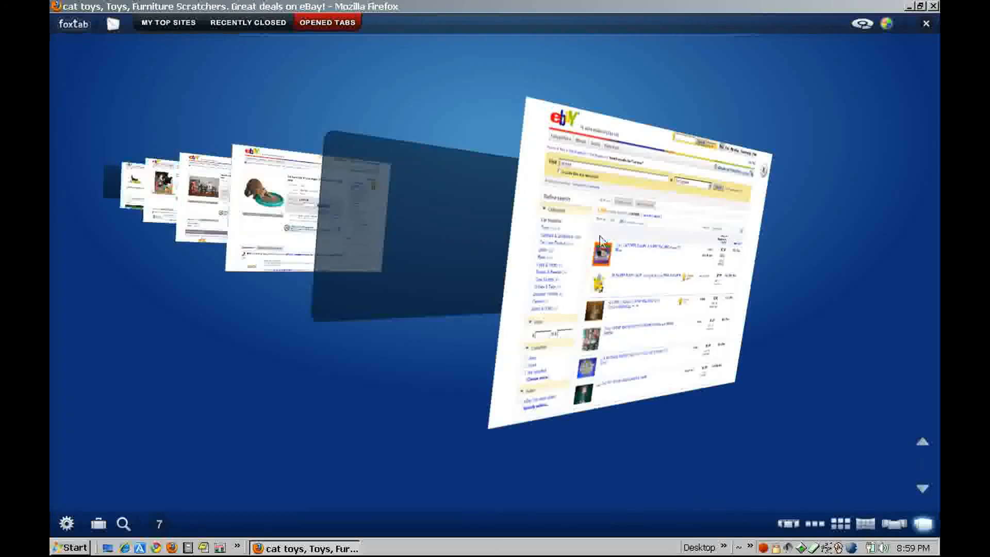
- Open the 60 Realistic FURRY MICE listing from FoxTab, then go to eBay's home page
{"action": "left_click", "coordinate": [629, 259]}
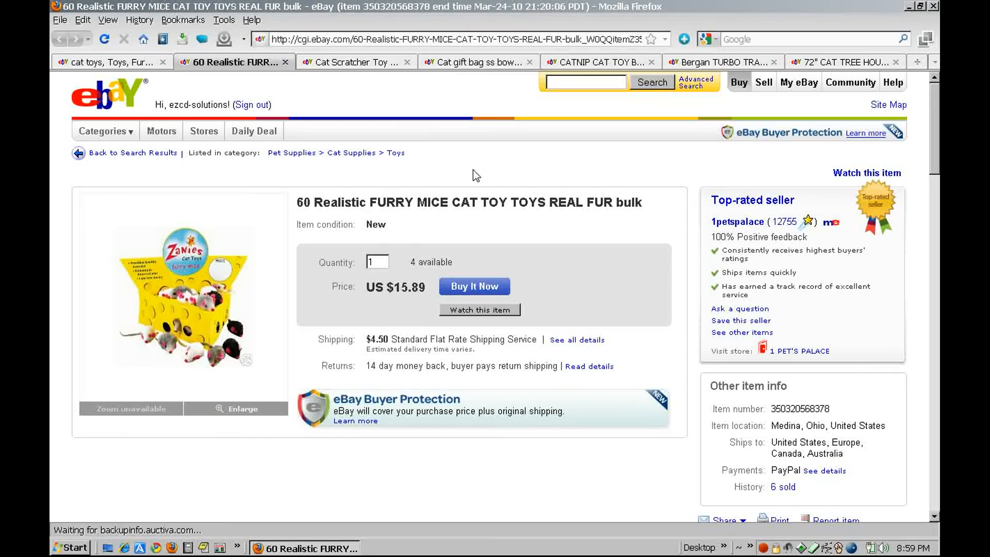
{"action": "mouse_move", "coordinate": [394, 153]}
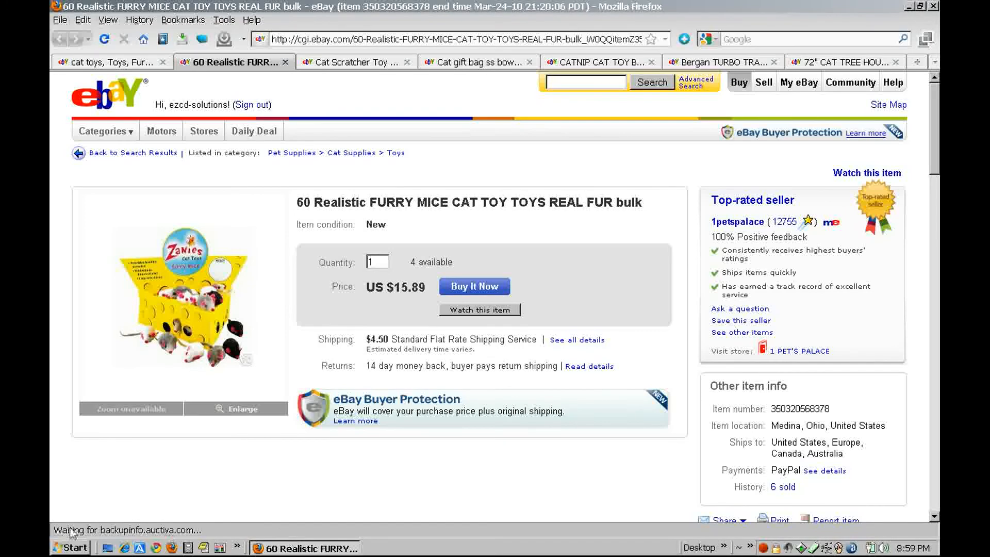
{"action": "mouse_move", "coordinate": [305, 165]}
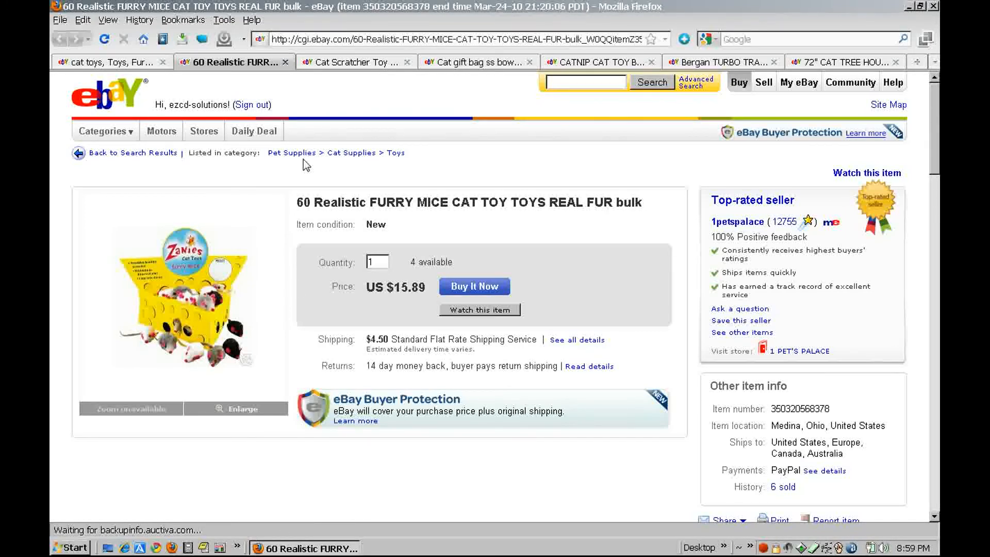
{"action": "mouse_move", "coordinate": [351, 152]}
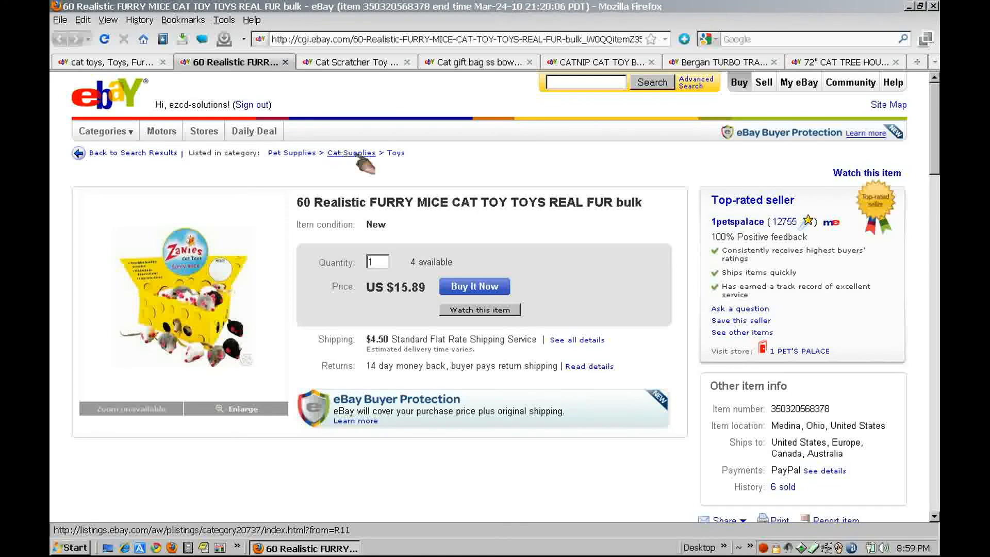
{"action": "mouse_move", "coordinate": [132, 152]}
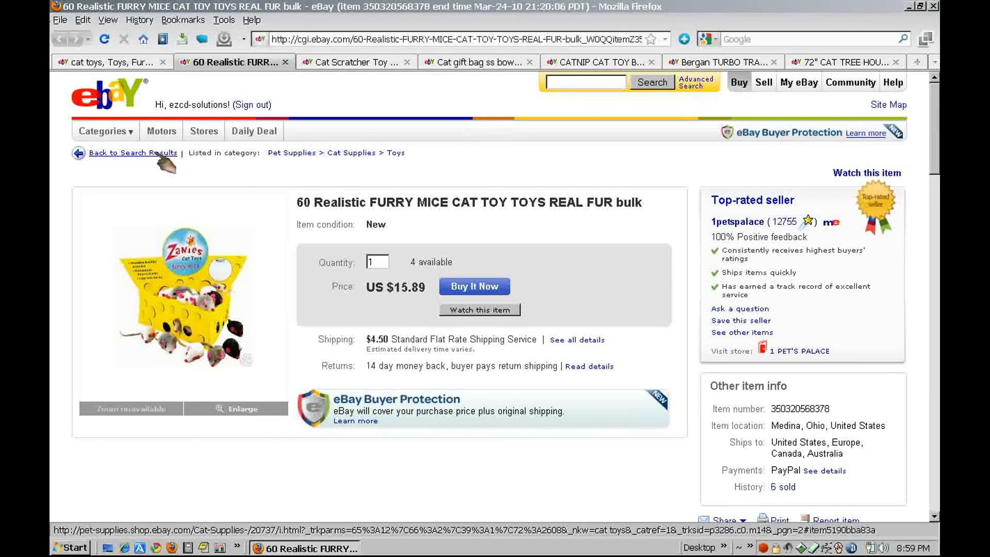
{"action": "mouse_move", "coordinate": [133, 101]}
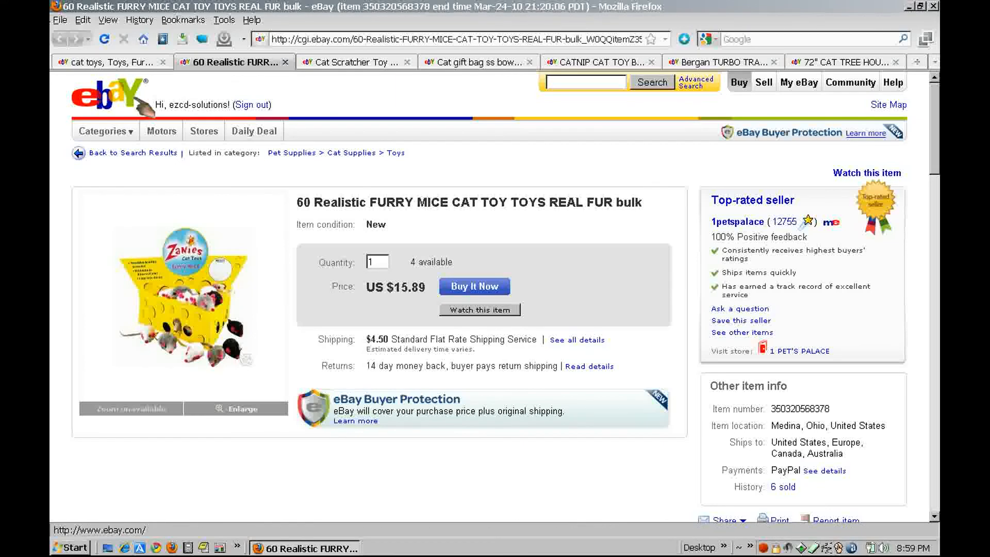
{"action": "left_click", "coordinate": [104, 93]}
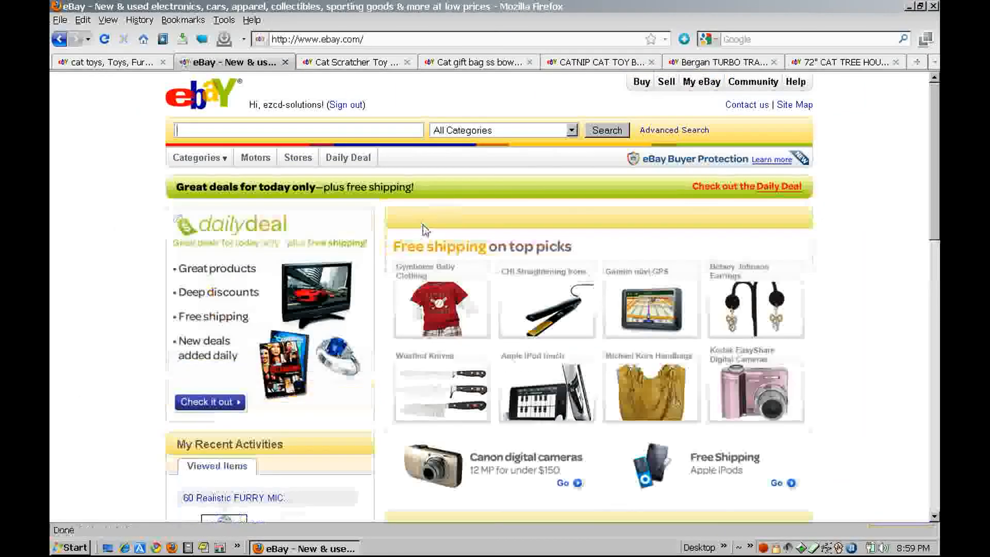
{"action": "scroll", "scroll_direction": "down", "scroll_amount": 3}
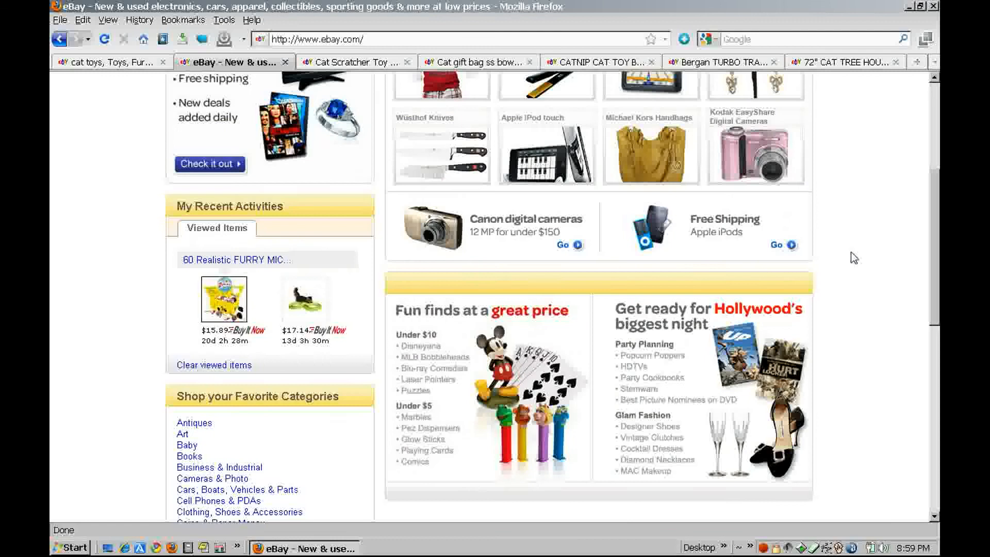
{"action": "left_click", "coordinate": [223, 19]}
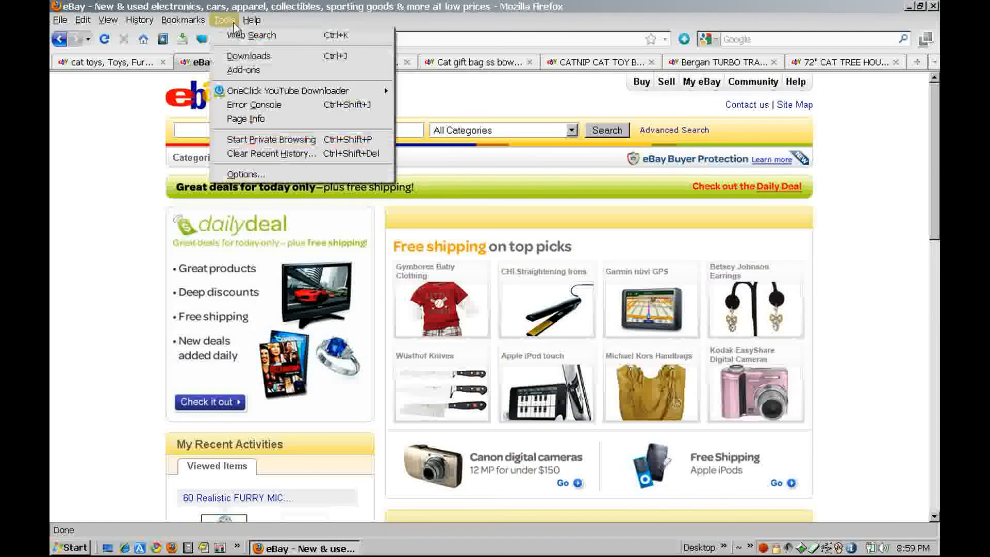
- Review the installed Extensions list with FoxTab and Cooliris, then close the Add-ons window
{"action": "left_click", "coordinate": [242, 70]}
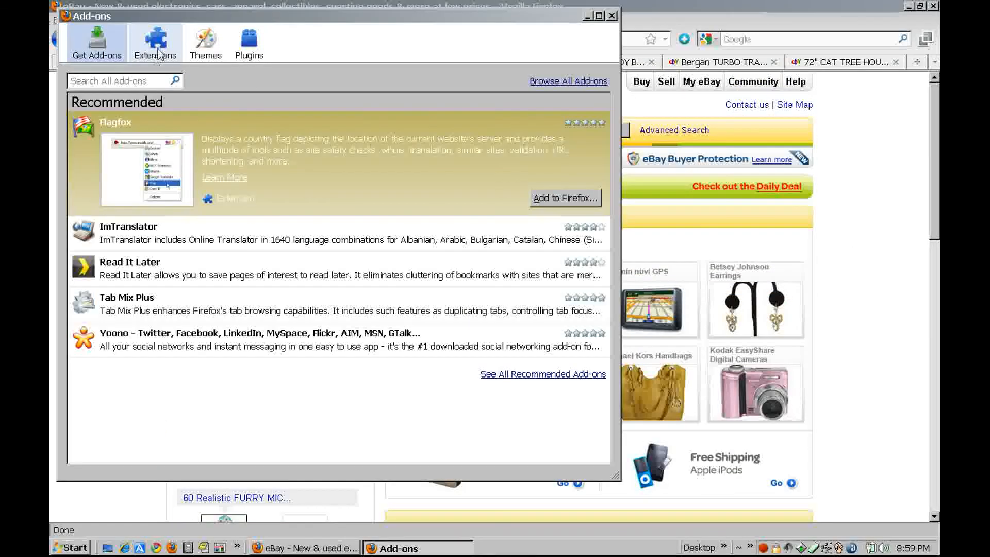
{"action": "left_click", "coordinate": [155, 42]}
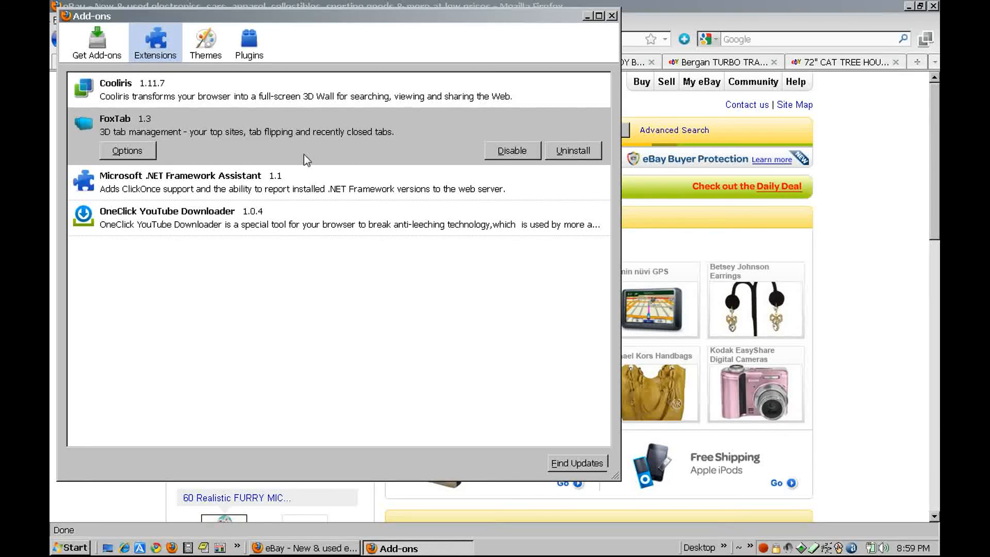
{"action": "mouse_move", "coordinate": [235, 90]}
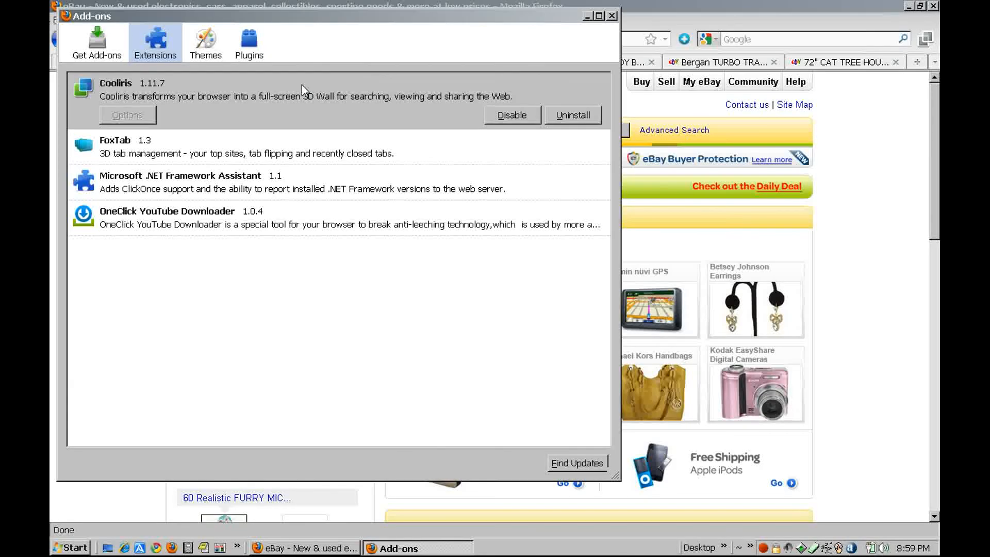
{"action": "mouse_move", "coordinate": [292, 117]}
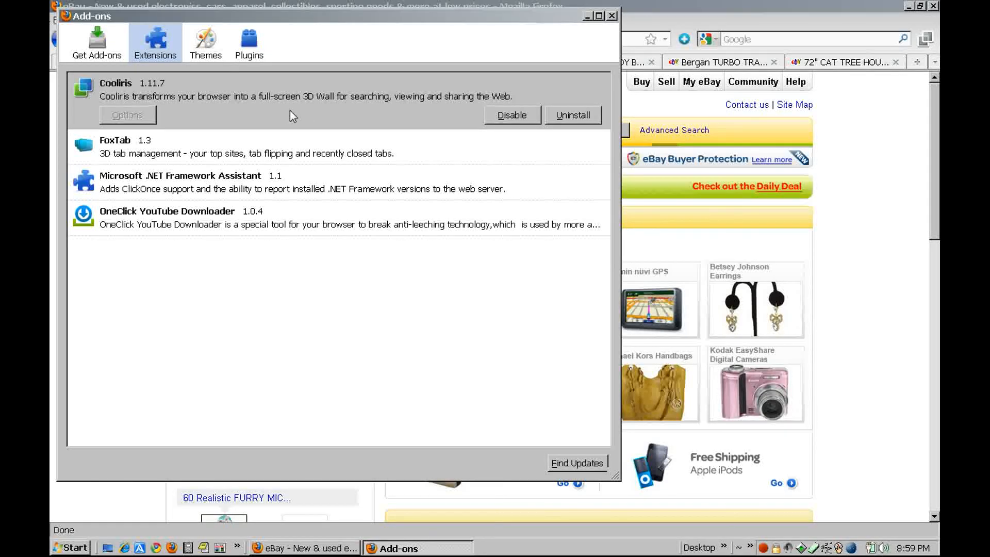
{"action": "mouse_move", "coordinate": [175, 101]}
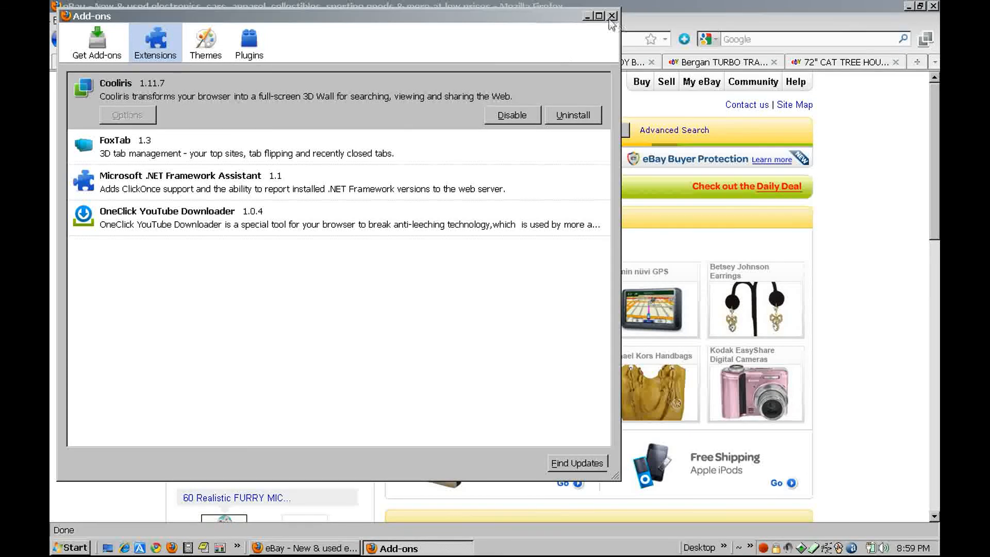
{"action": "left_click", "coordinate": [611, 15]}
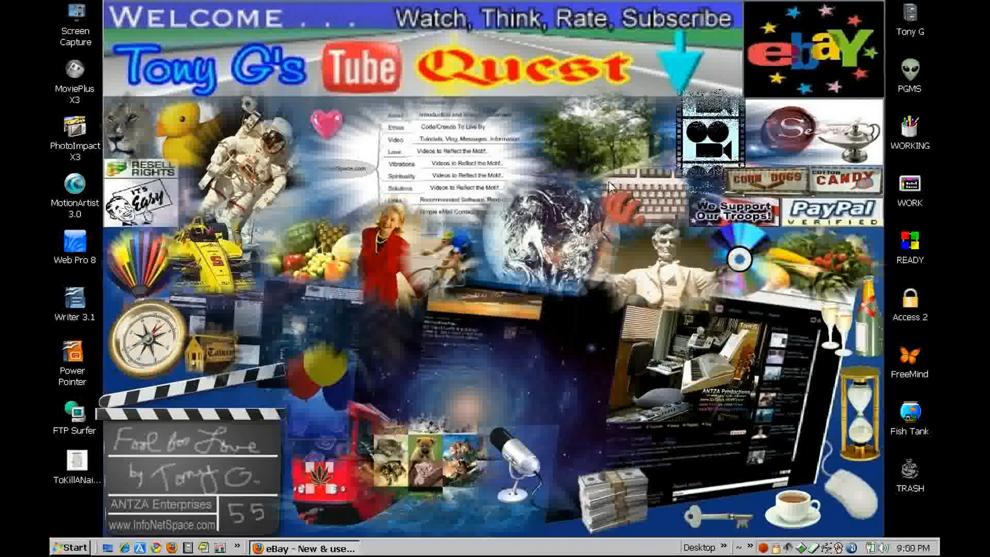